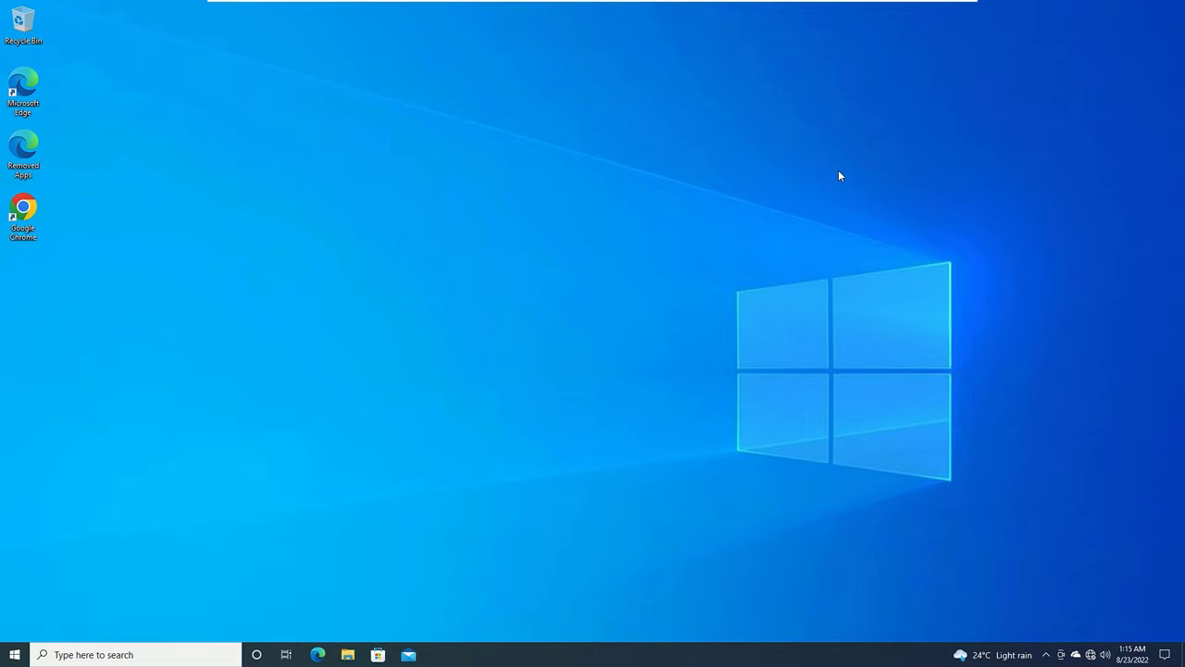
- View the network status from the taskbar, showing 'Not connected — No connections are available'
left_click(1076, 656)
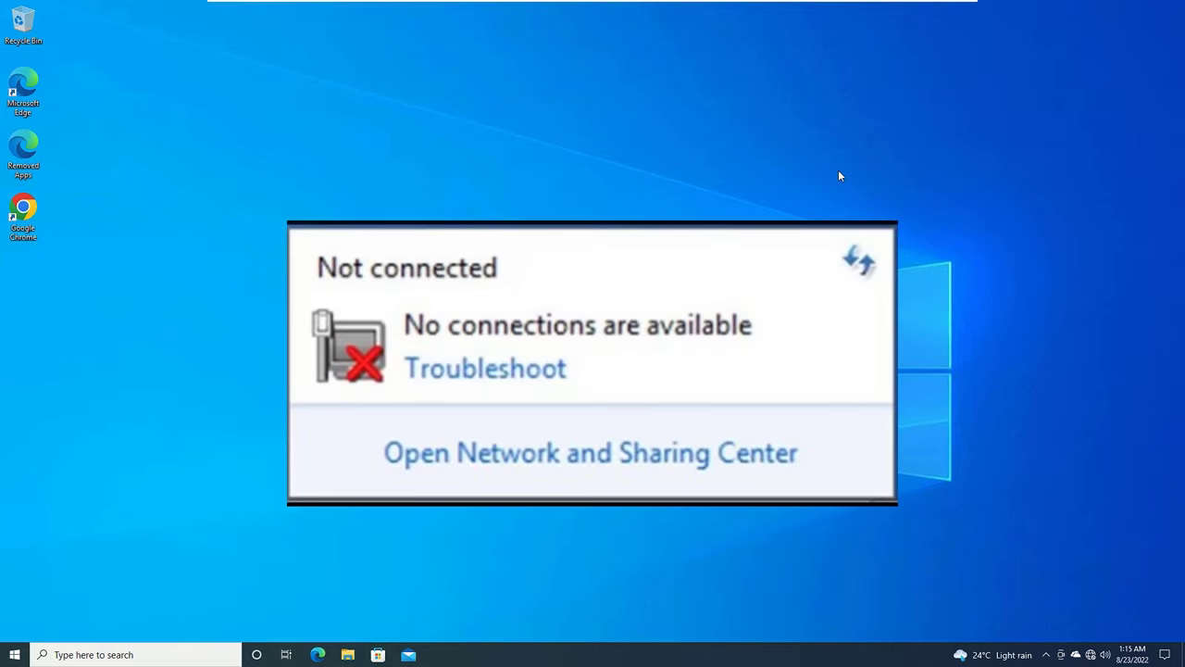
mouse_move(726, 119)
type("co")
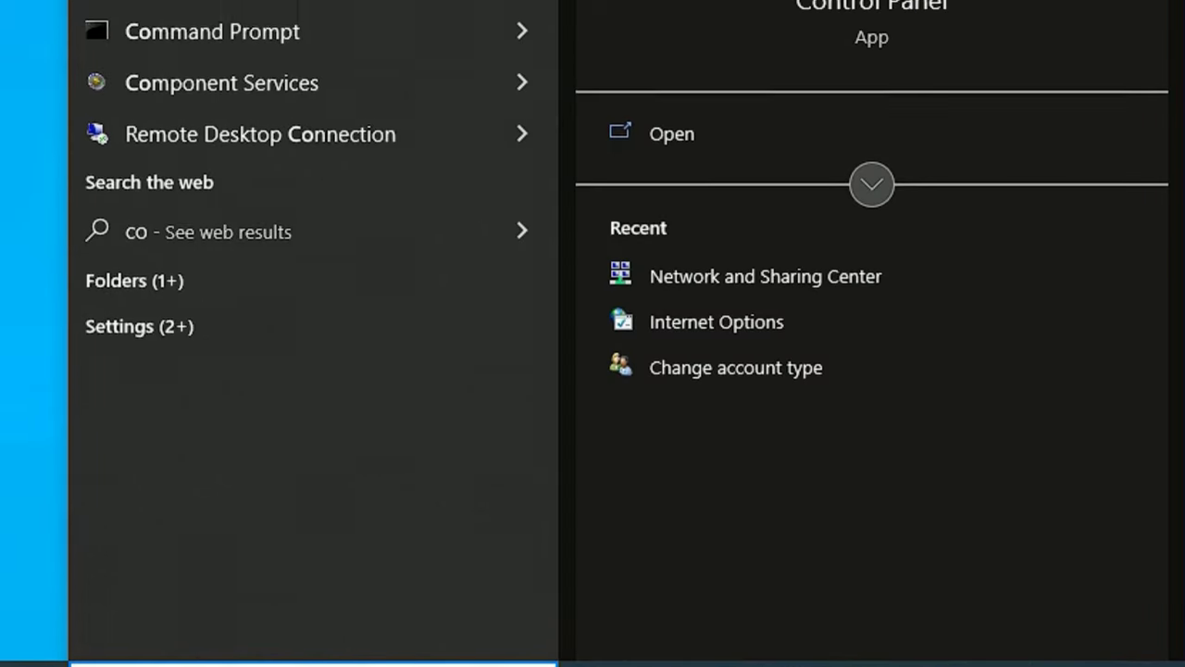
- Reach the Network Connections adapter list via Network and Sharing Center in Control Panel
left_click(670, 133)
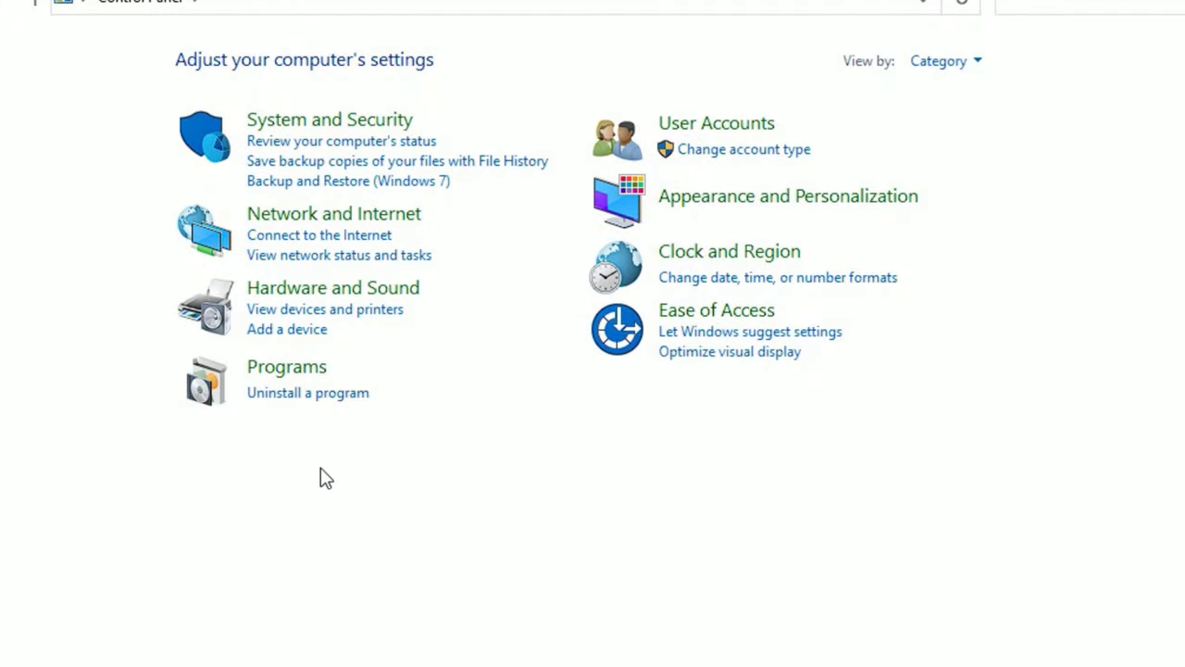
left_click(334, 213)
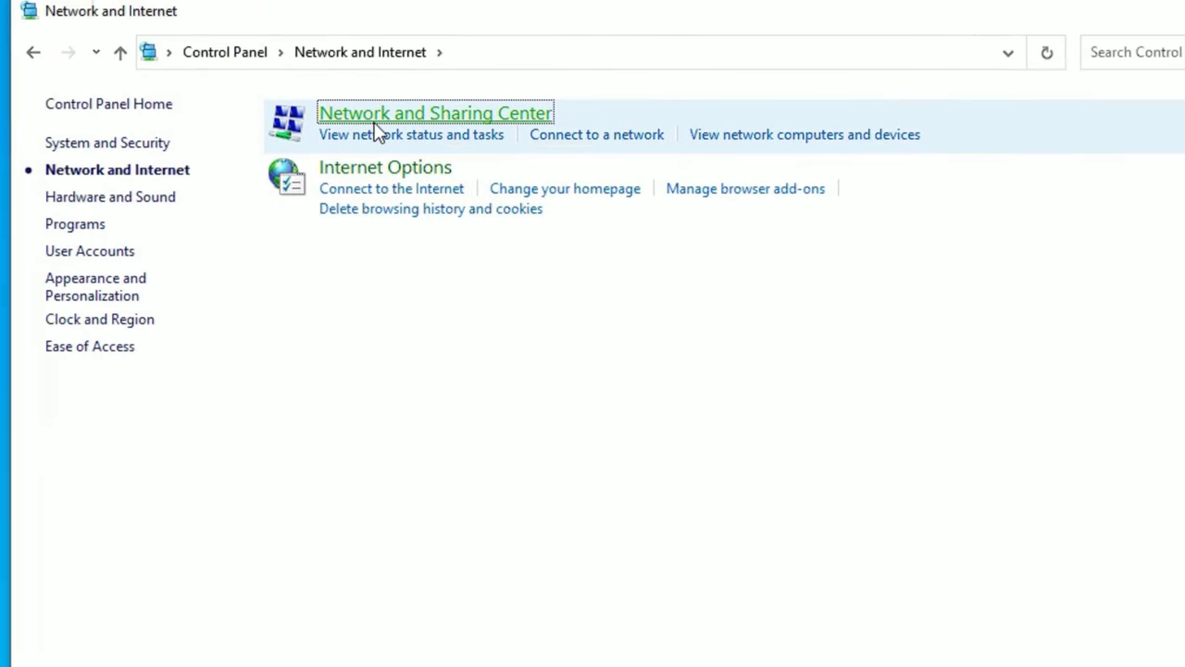
left_click(436, 113)
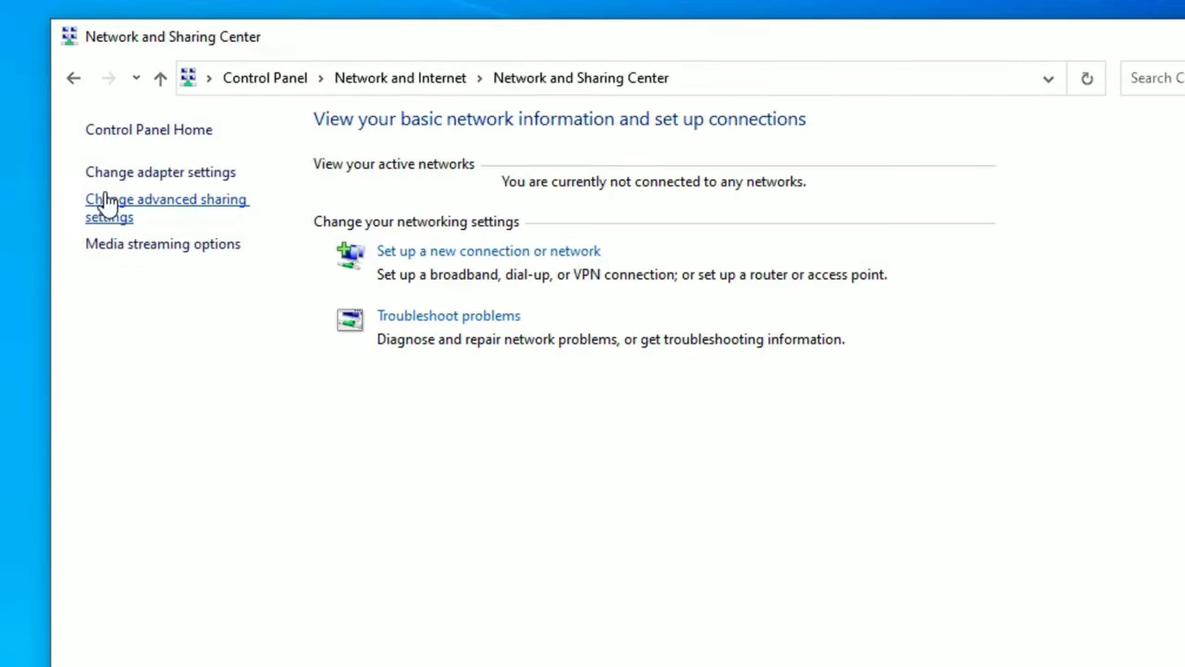
left_click(160, 171)
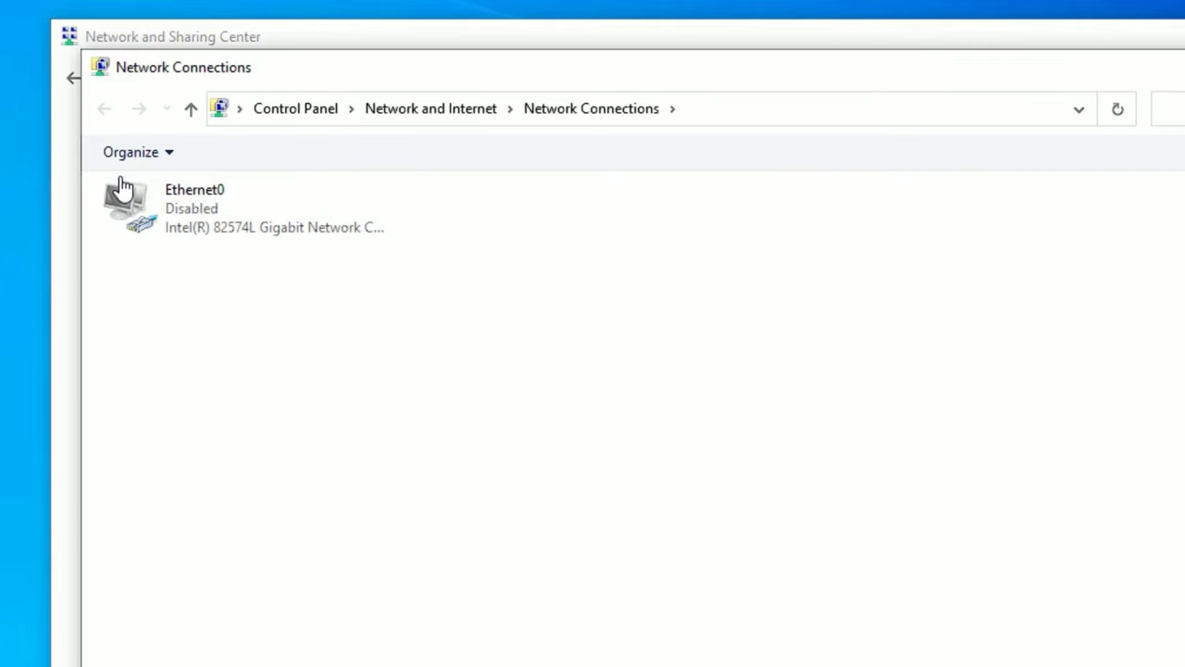
mouse_move(163, 231)
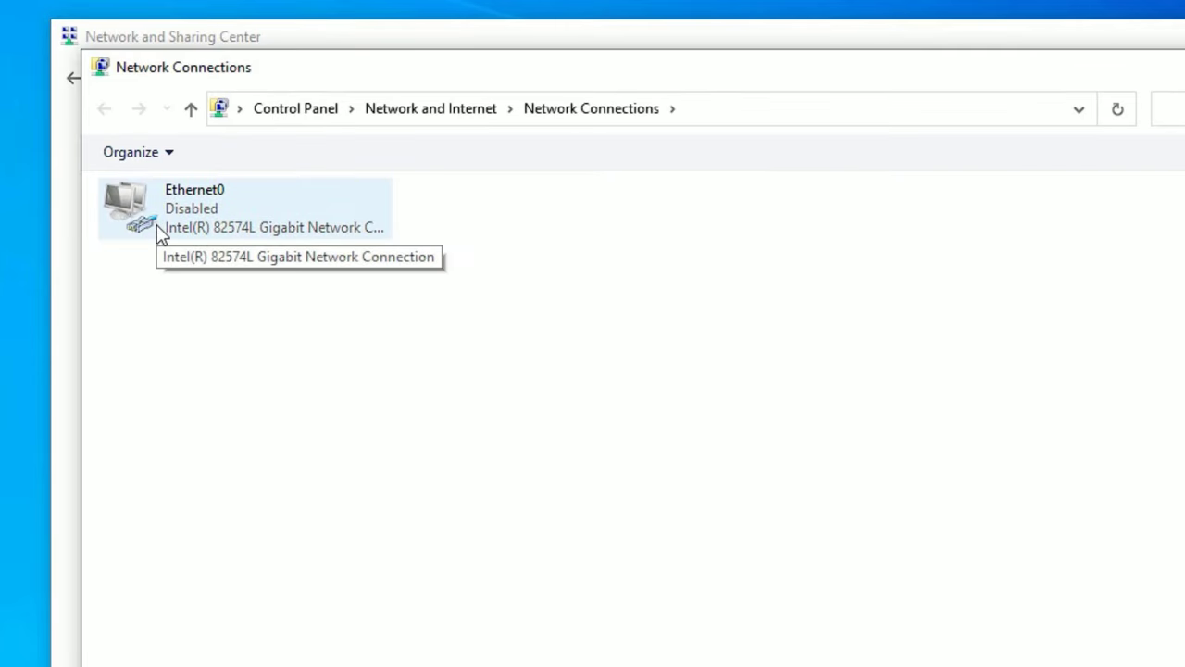
mouse_move(204, 270)
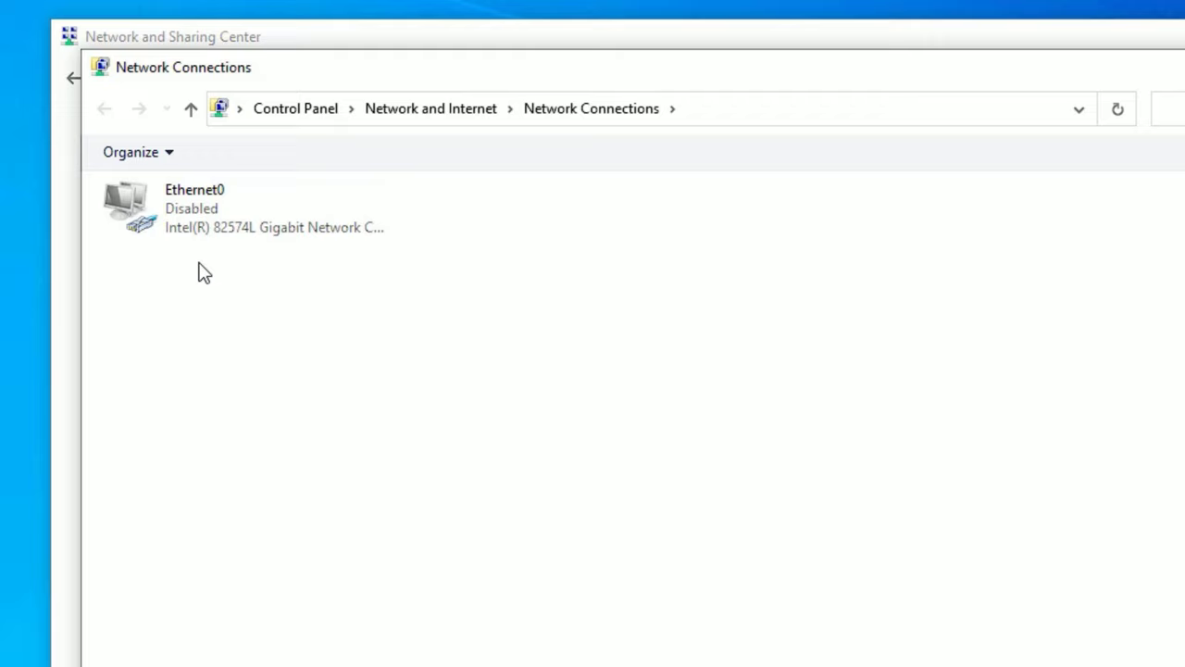
- Enable the disabled Ethernet0 adapter from its context menu
right_click(194, 208)
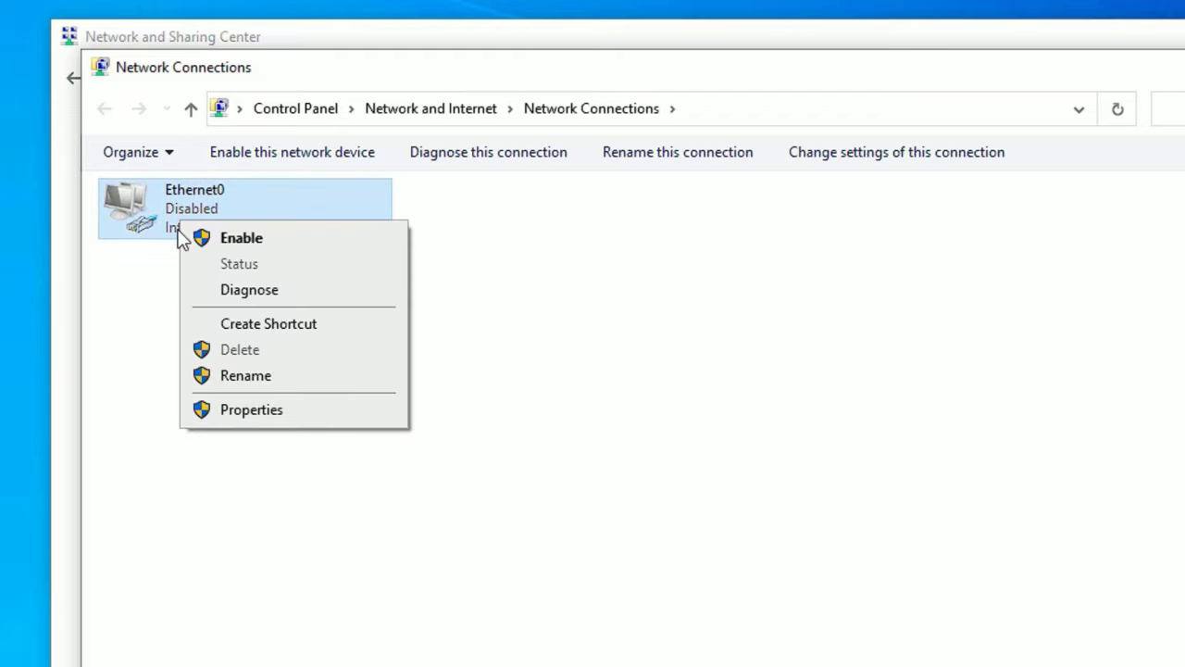
left_click(240, 237)
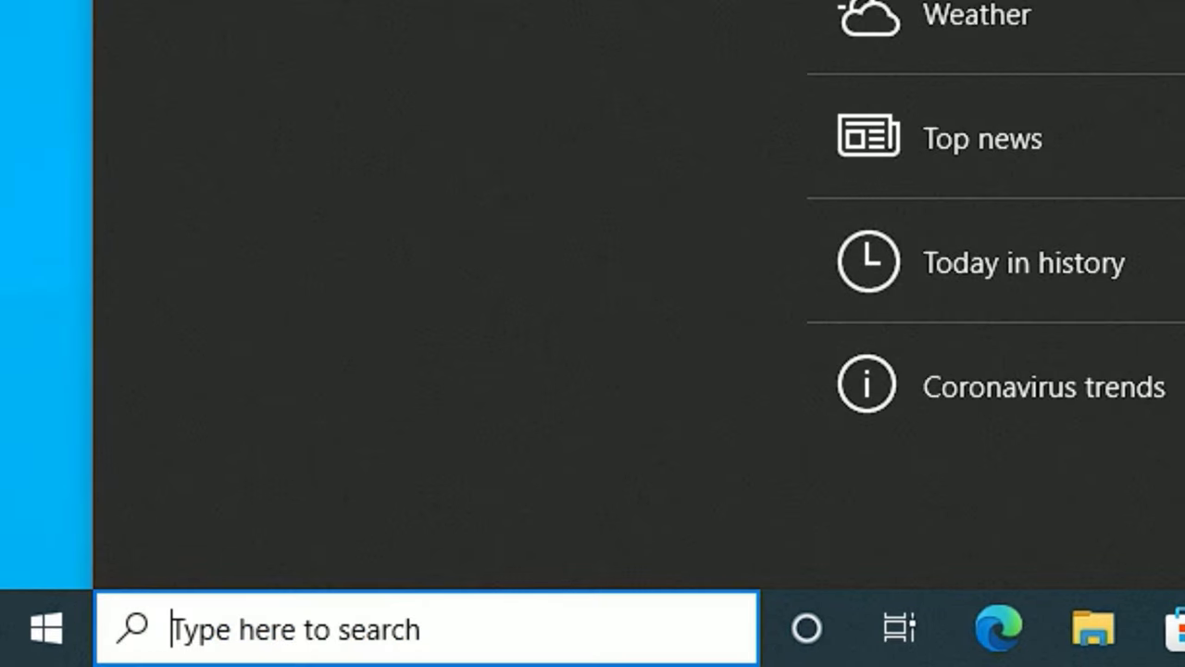
- Reinstall the Intel(R) 82574L Gigabit Network Connection driver from the drivers available on the computer
type("device manager")
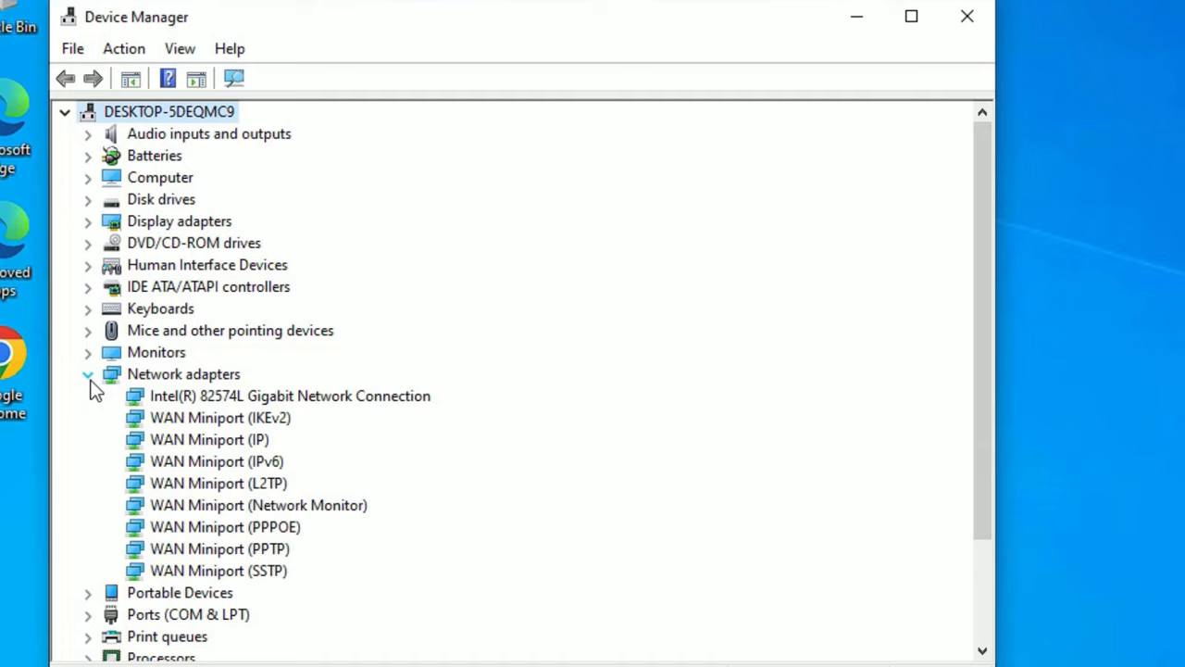
mouse_move(263, 424)
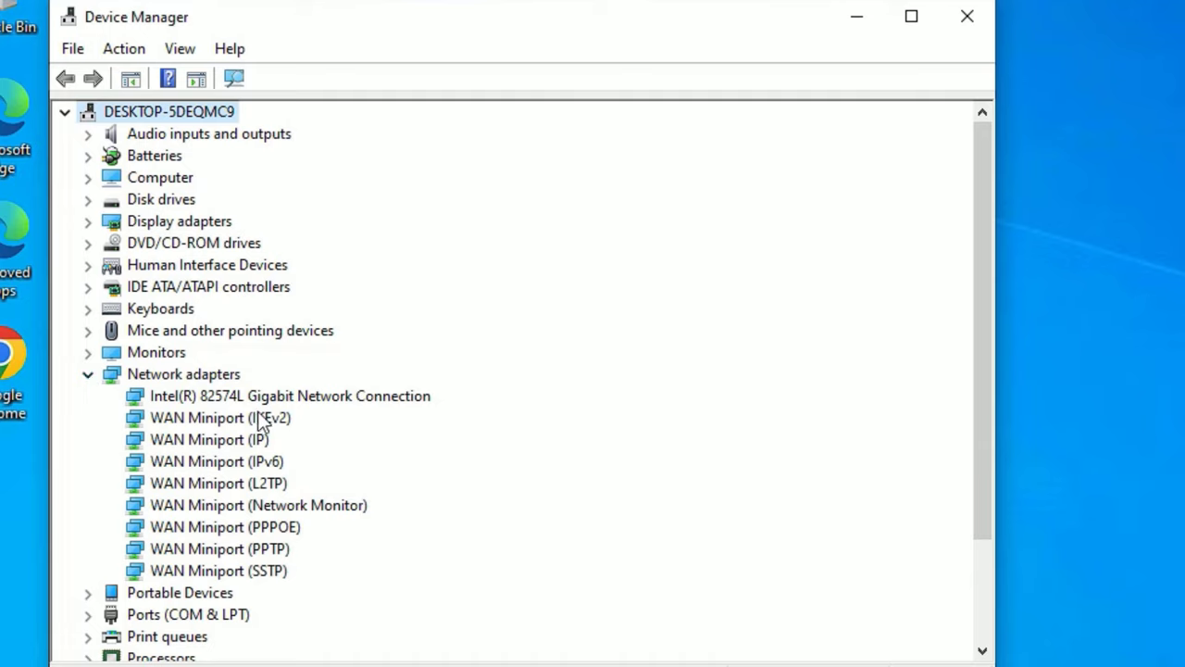
mouse_move(258, 411)
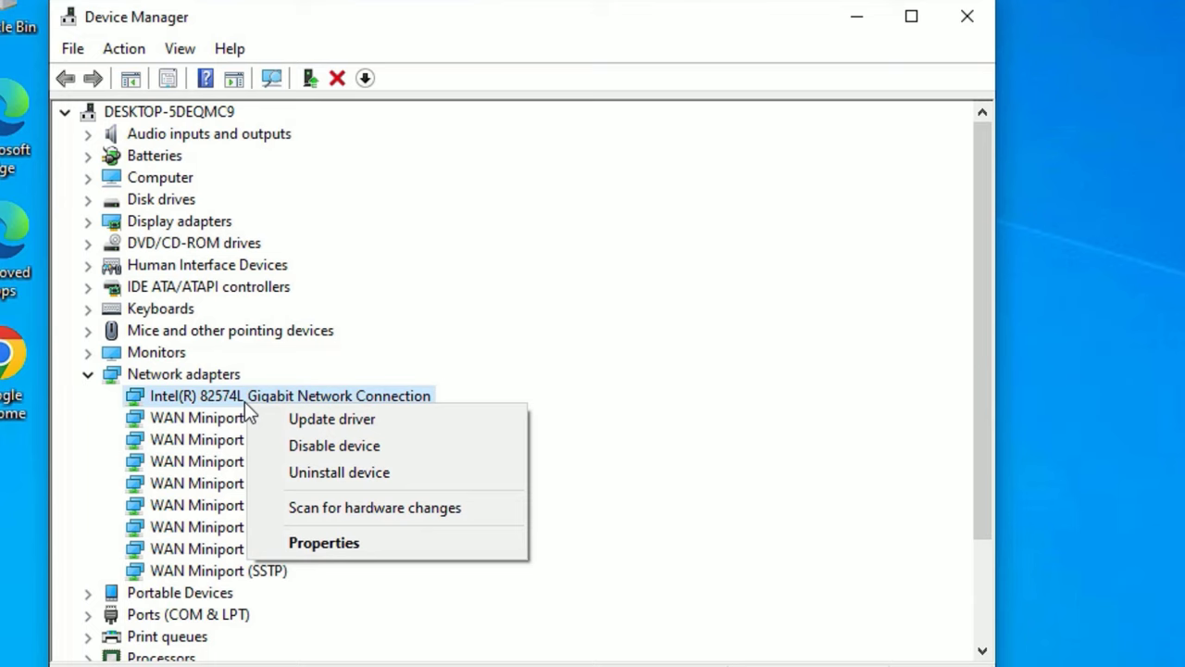
mouse_move(332, 419)
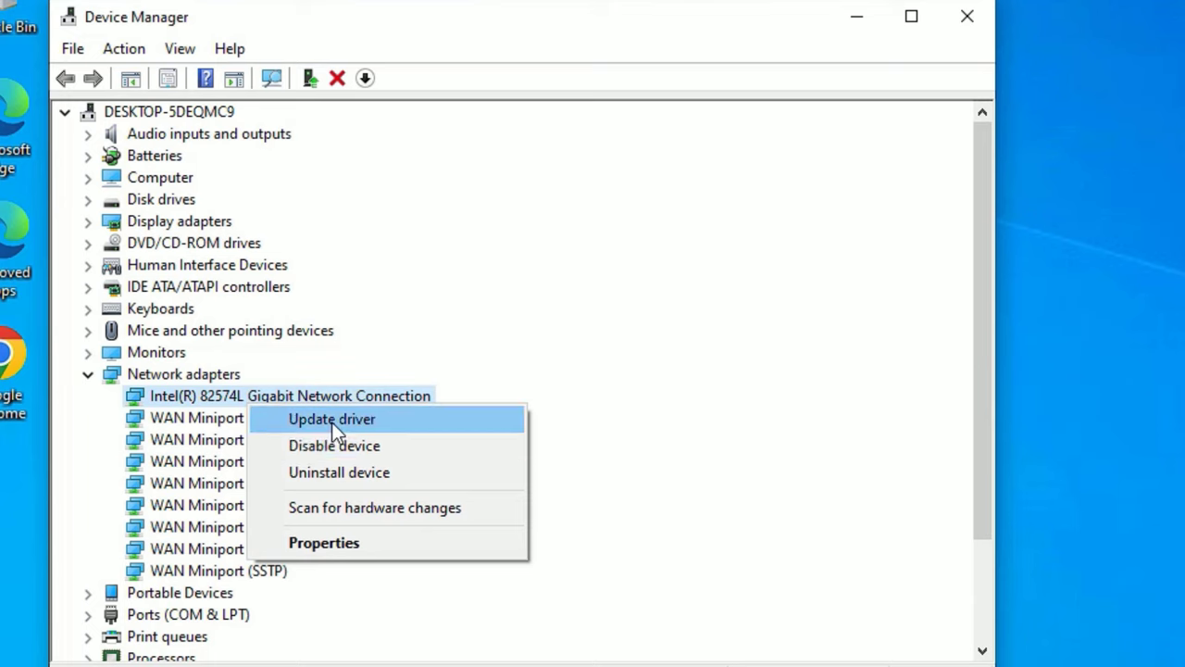
left_click(332, 419)
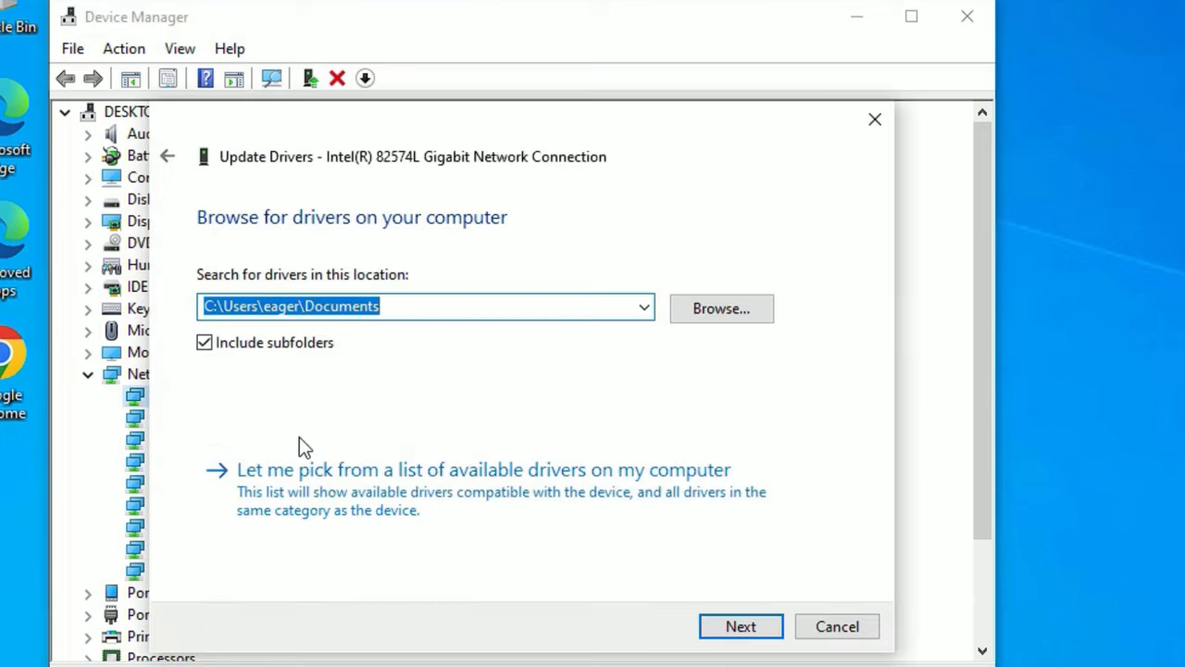
left_click(484, 471)
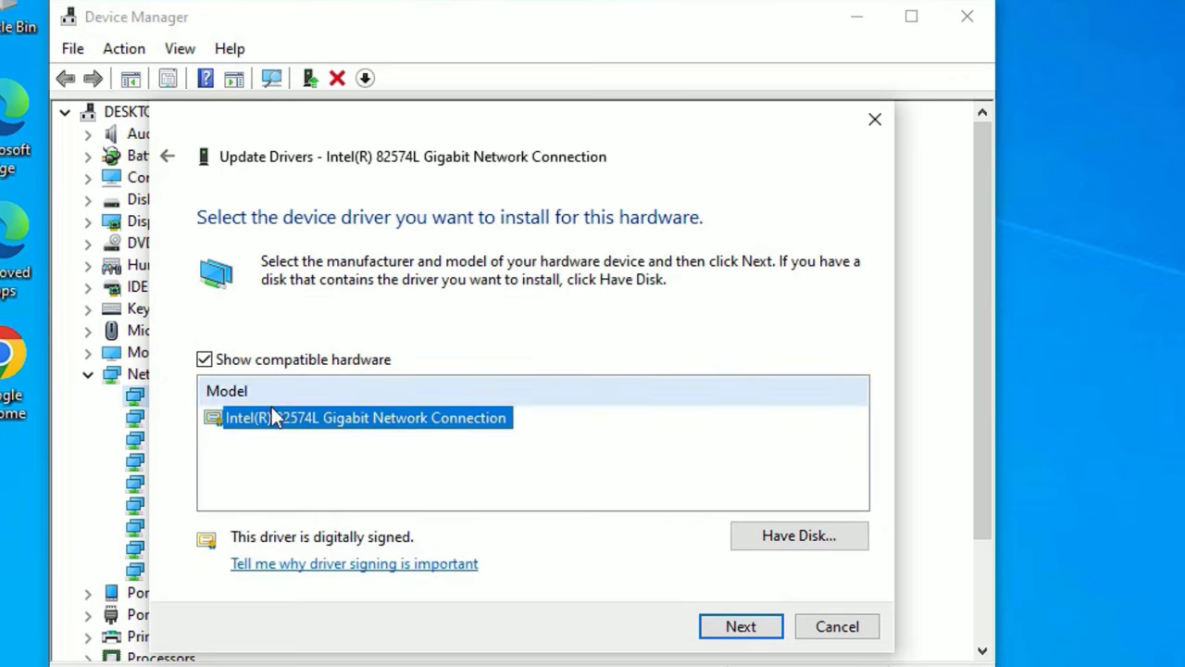
mouse_move(311, 438)
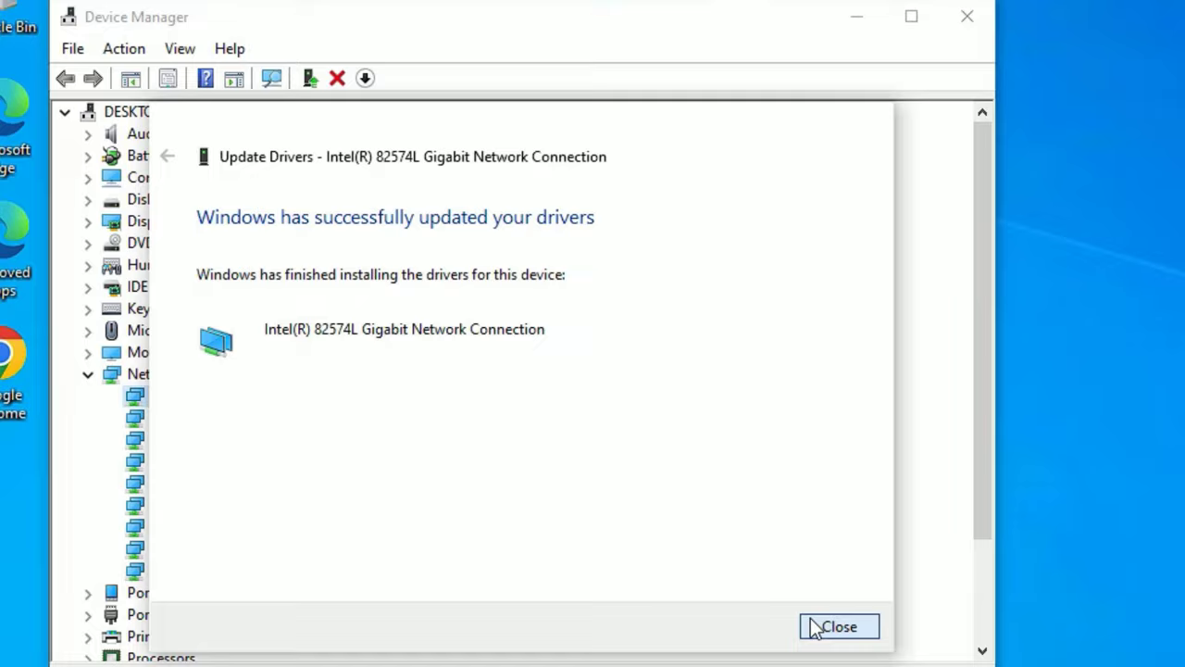
left_click(837, 626)
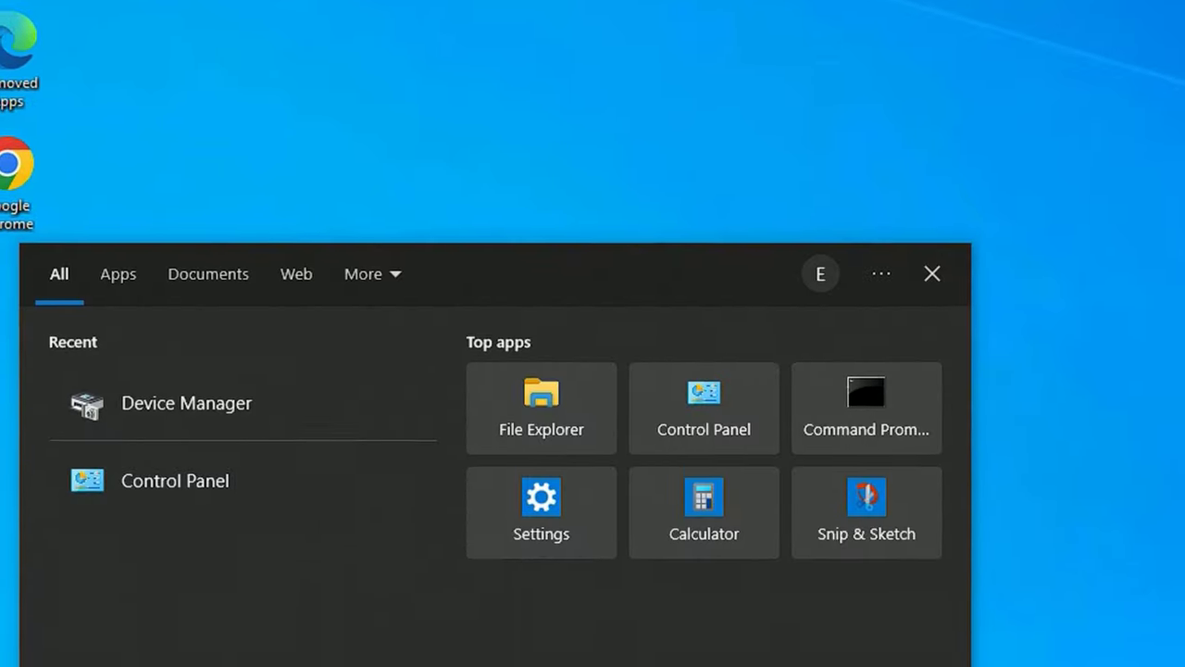
- Show all Control Panel items as large icons and bring up Internet Options
type("contr")
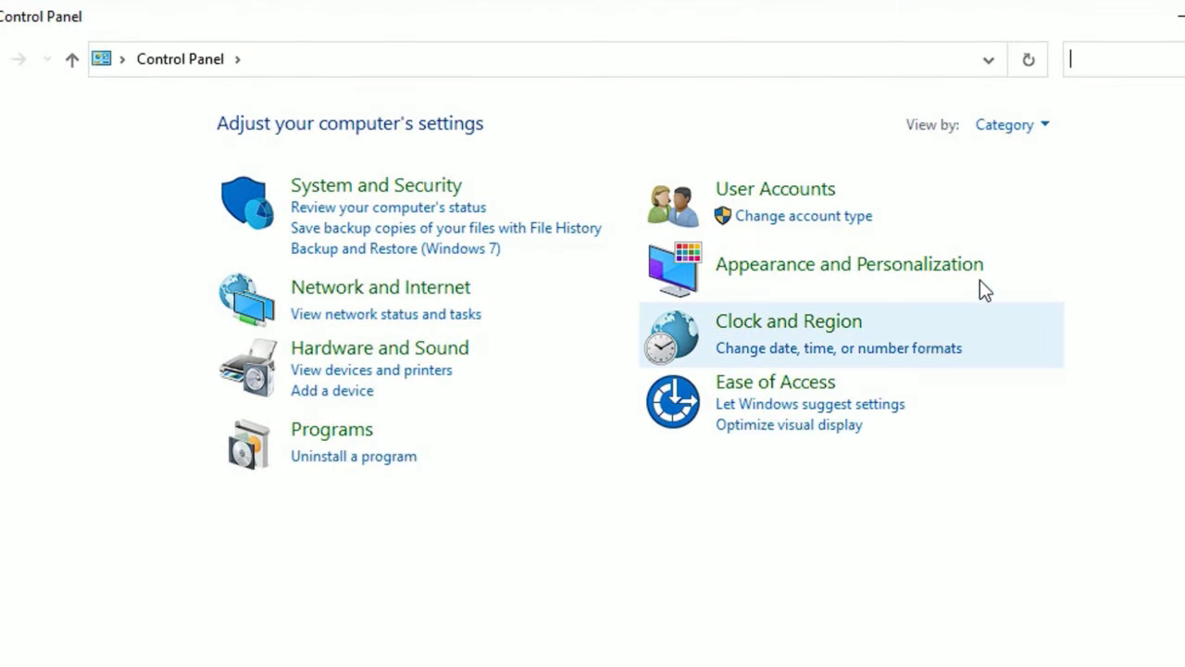
left_click(1011, 124)
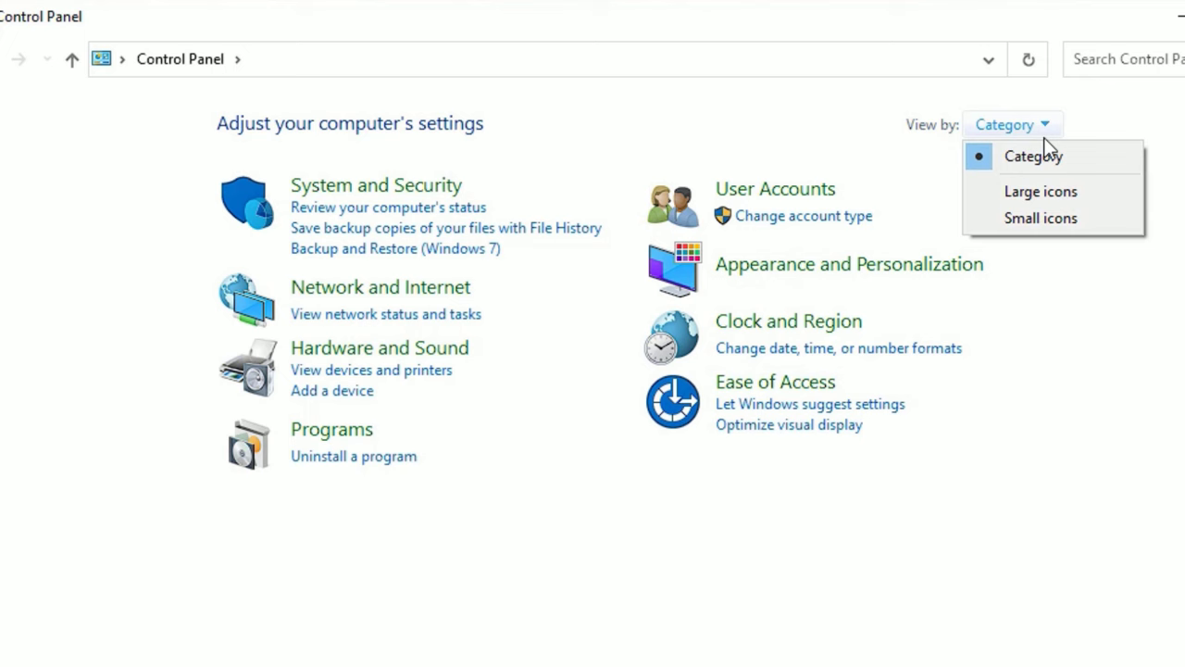
left_click(1041, 190)
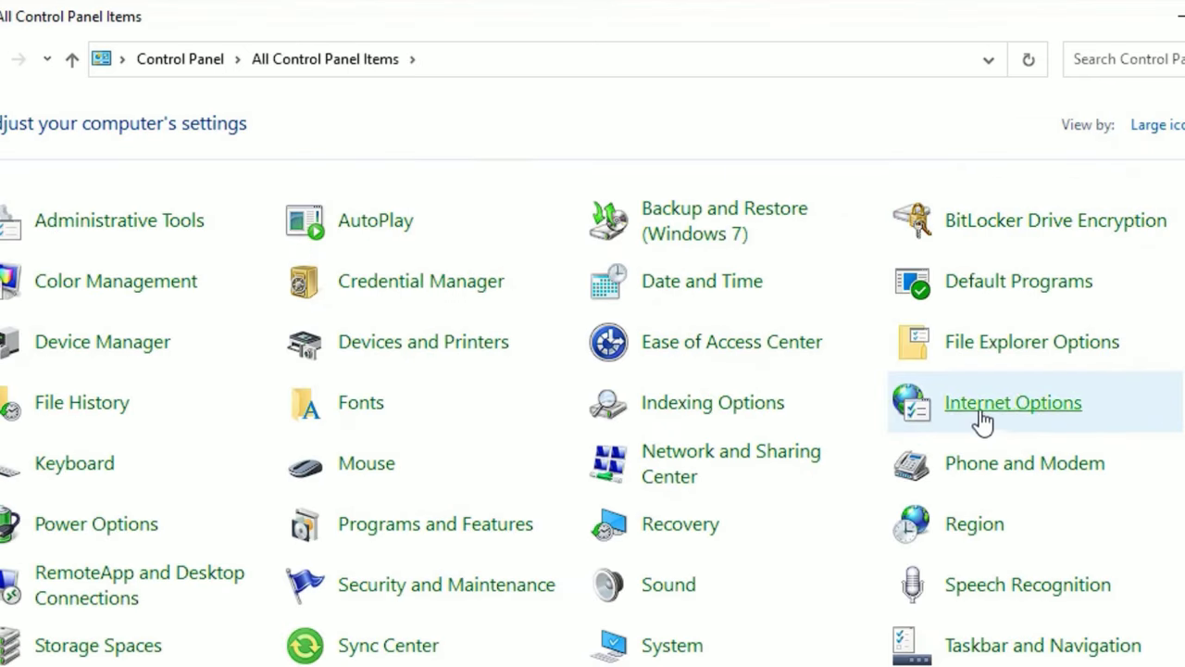
left_click(1011, 402)
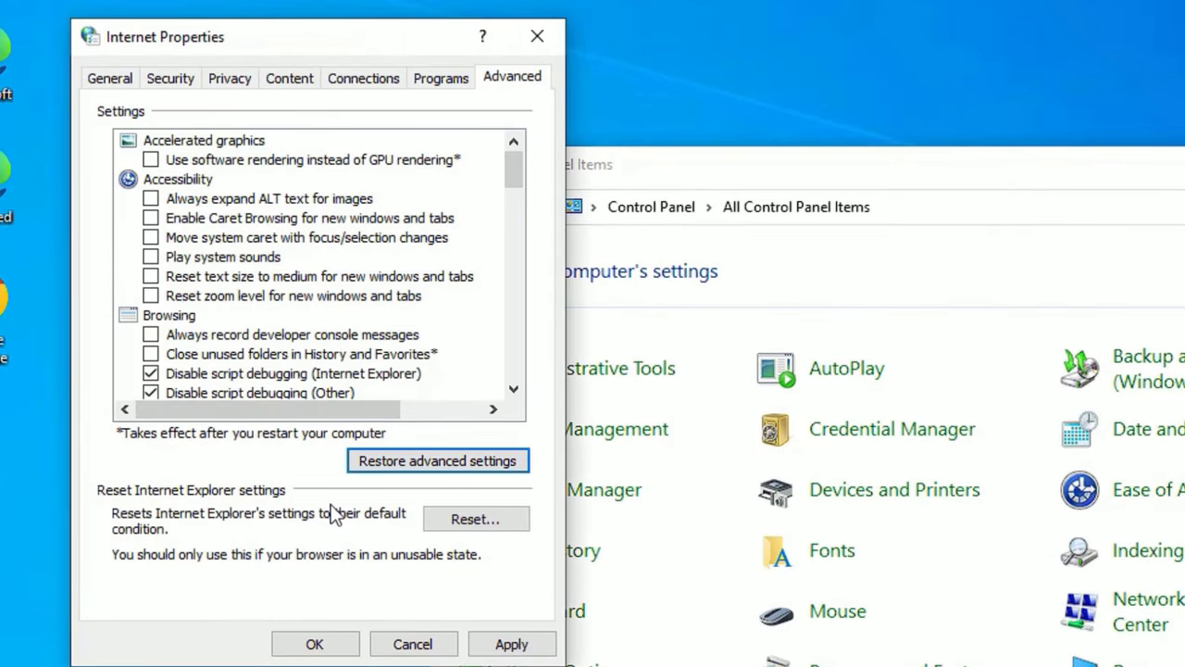
- Reset Internet Explorer to defaults without deleting personal settings and dismiss the completion notice
left_click(474, 519)
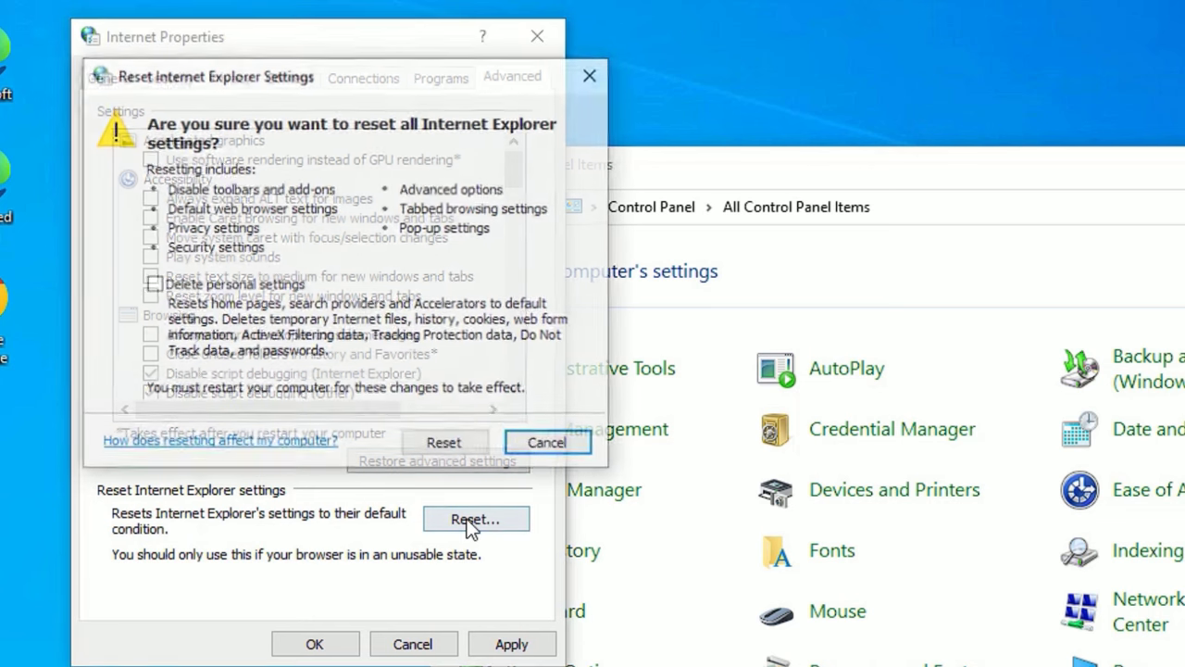
left_click(152, 286)
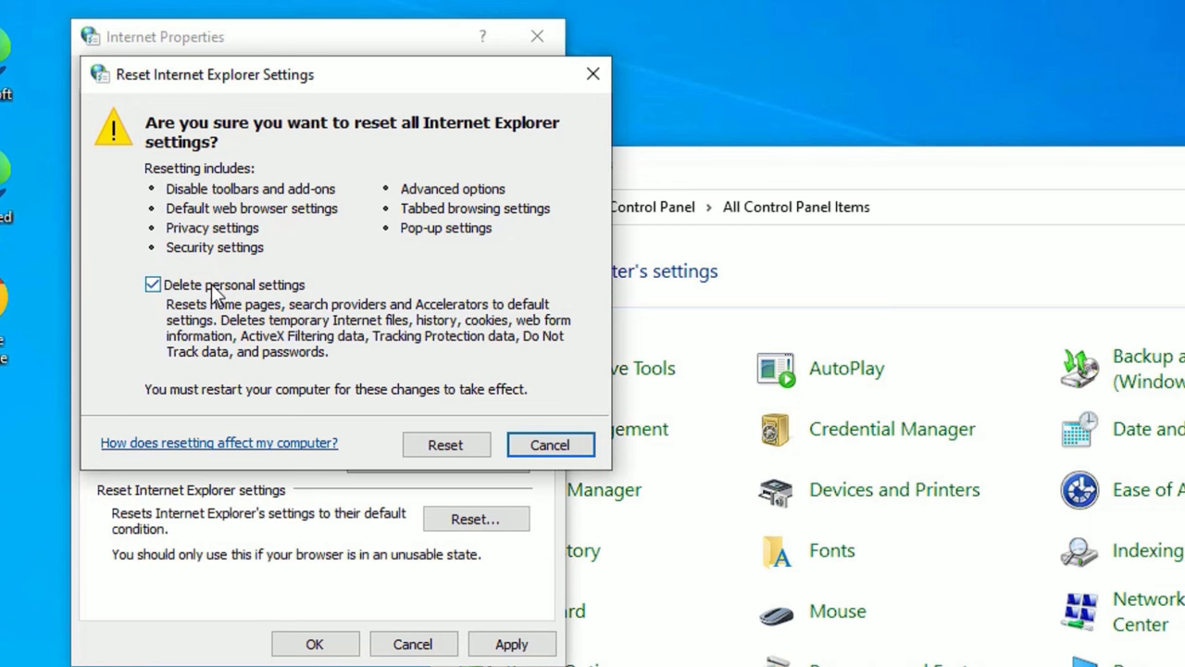
left_click(152, 286)
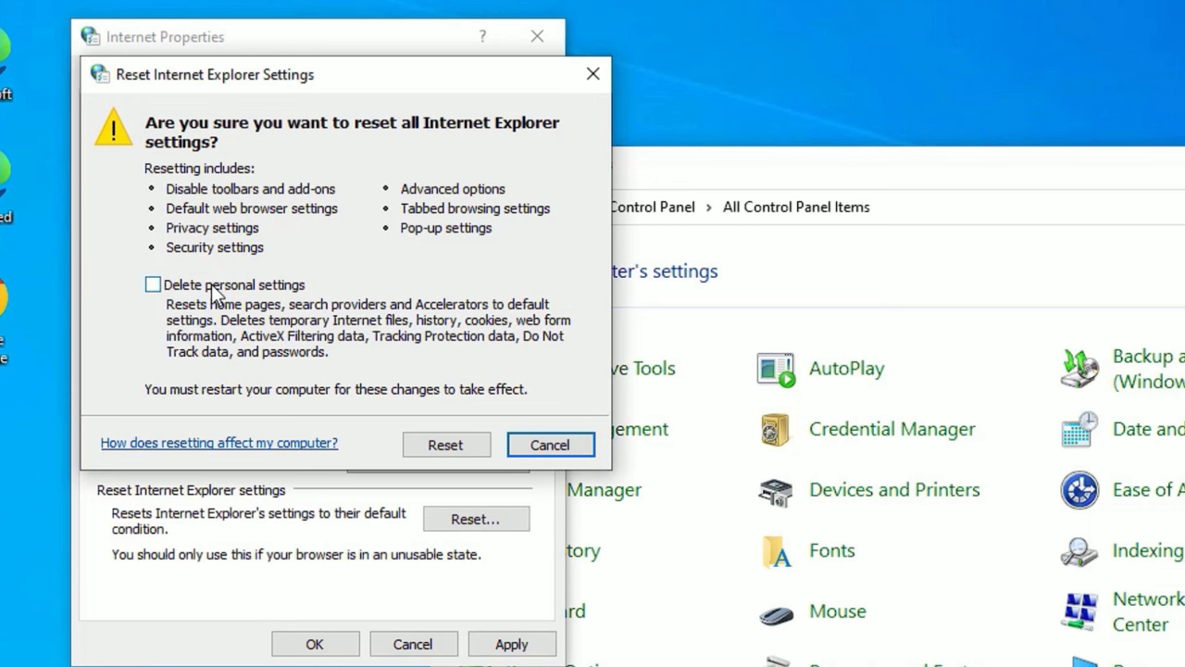
left_click(444, 445)
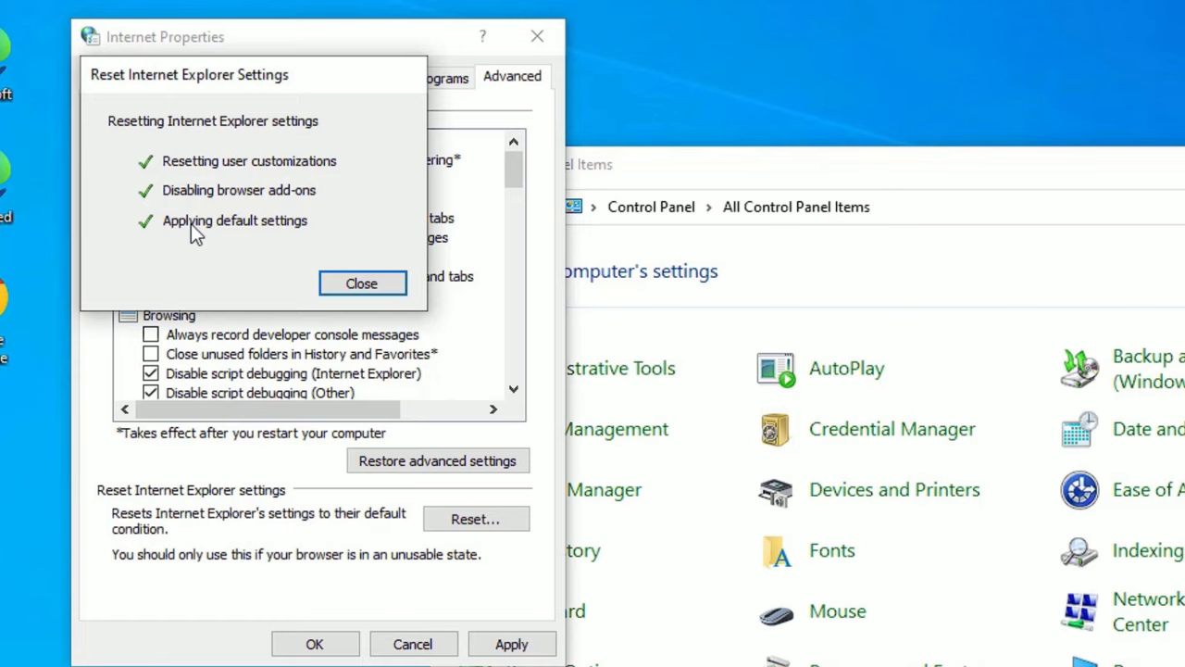
left_click(361, 284)
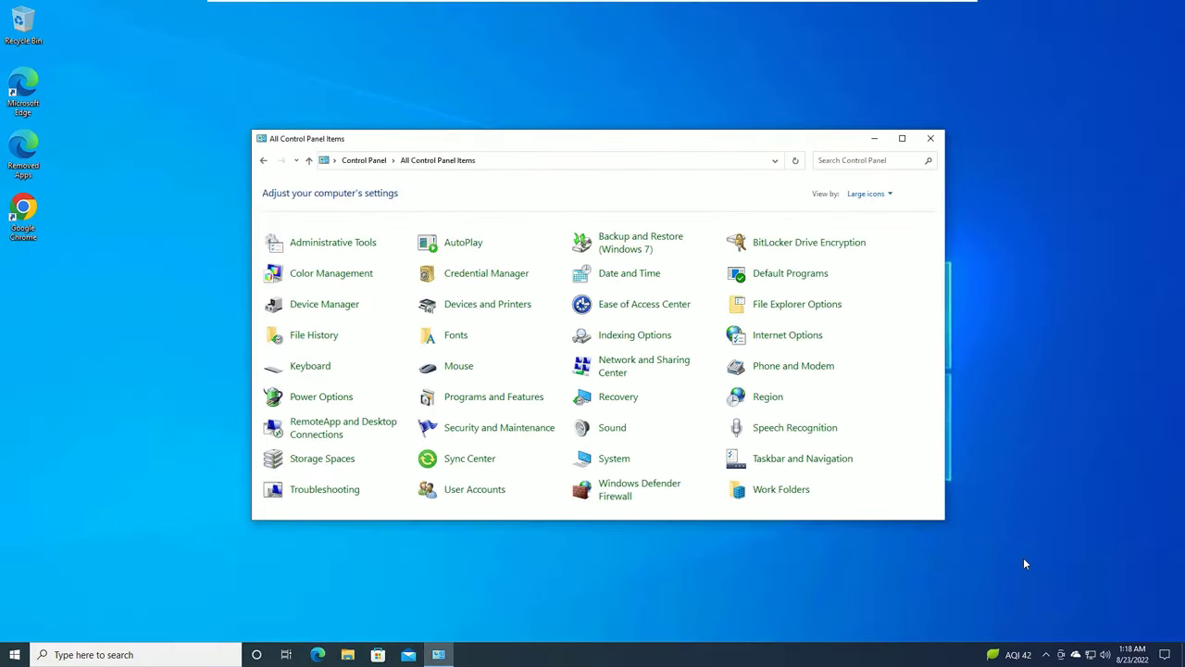
mouse_move(1104, 656)
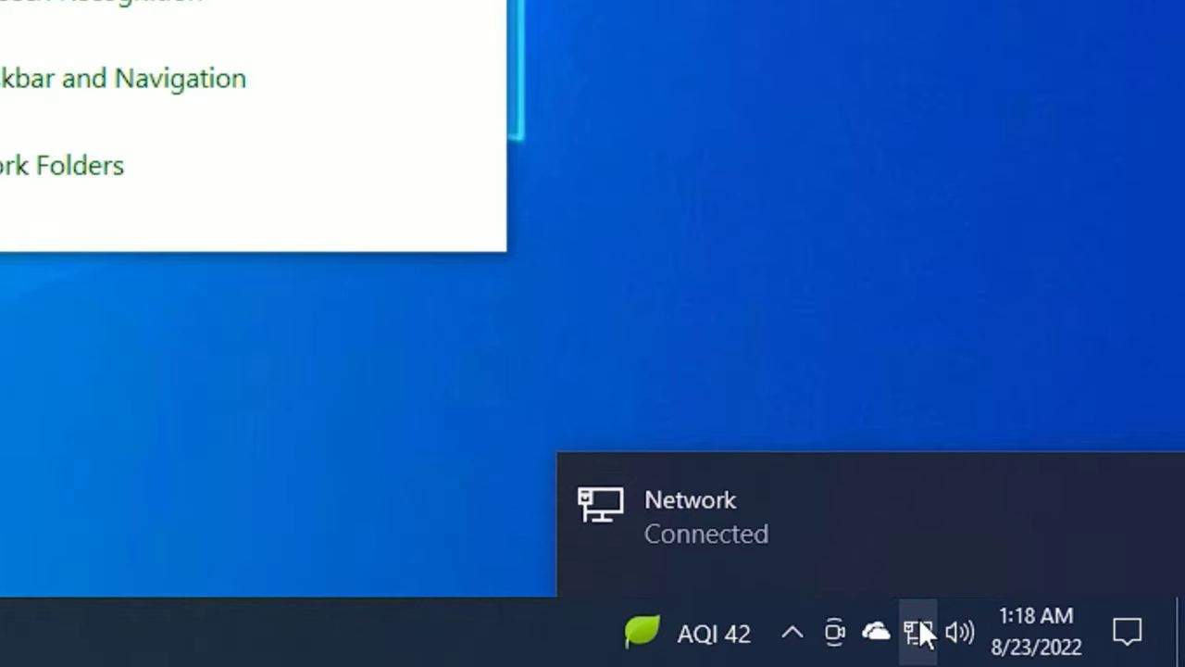
mouse_move(751, 151)
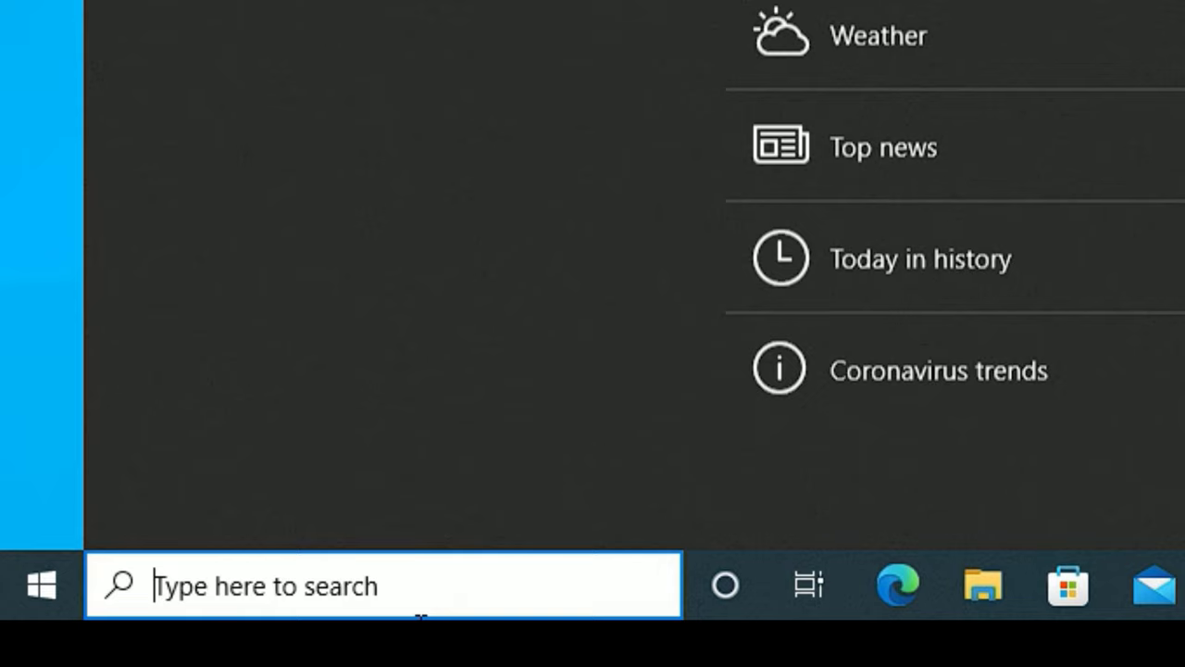
- Launch Command Prompt as administrator from a 'cmd' search, approving User Account Control
type("cmd")
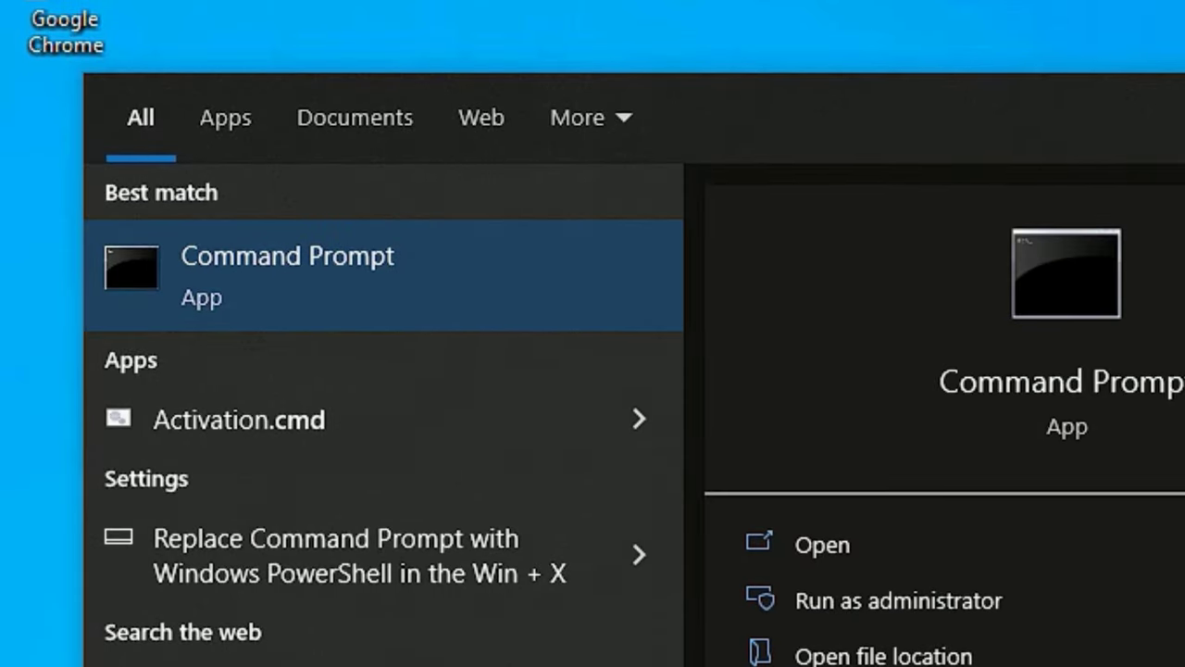
right_click(287, 274)
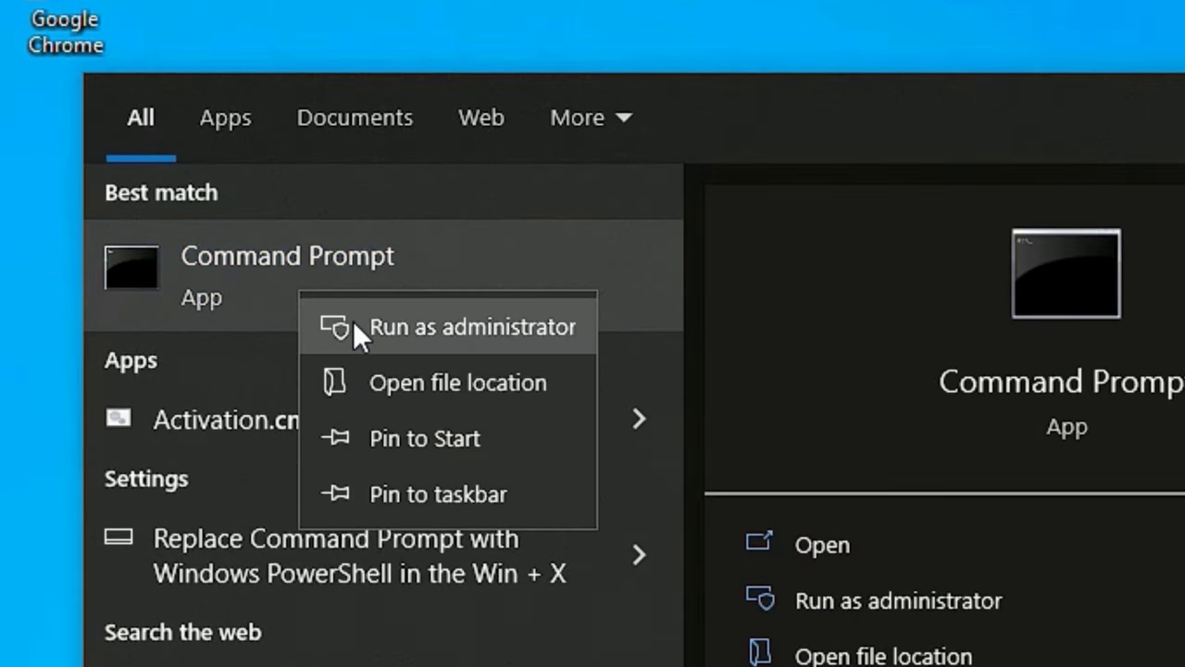
left_click(470, 326)
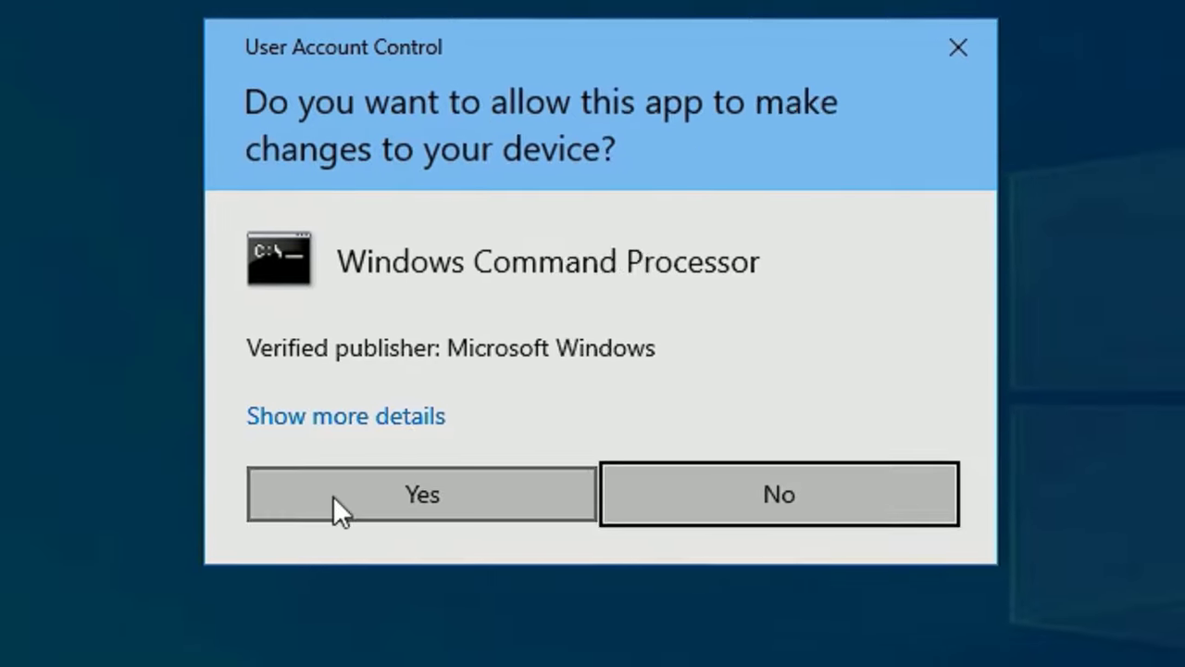
left_click(423, 493)
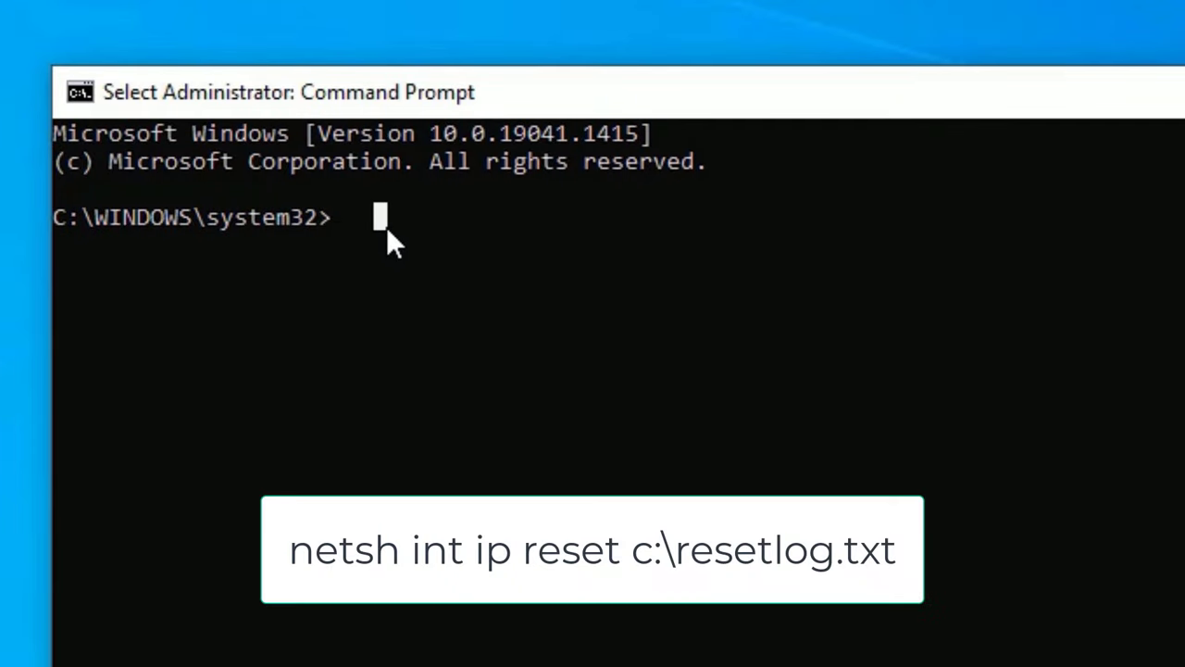
- Run 'netsh int ip reset c:\resetlog.txt' to reset the TCP/IP stack with a log on drive C
type("netsh")
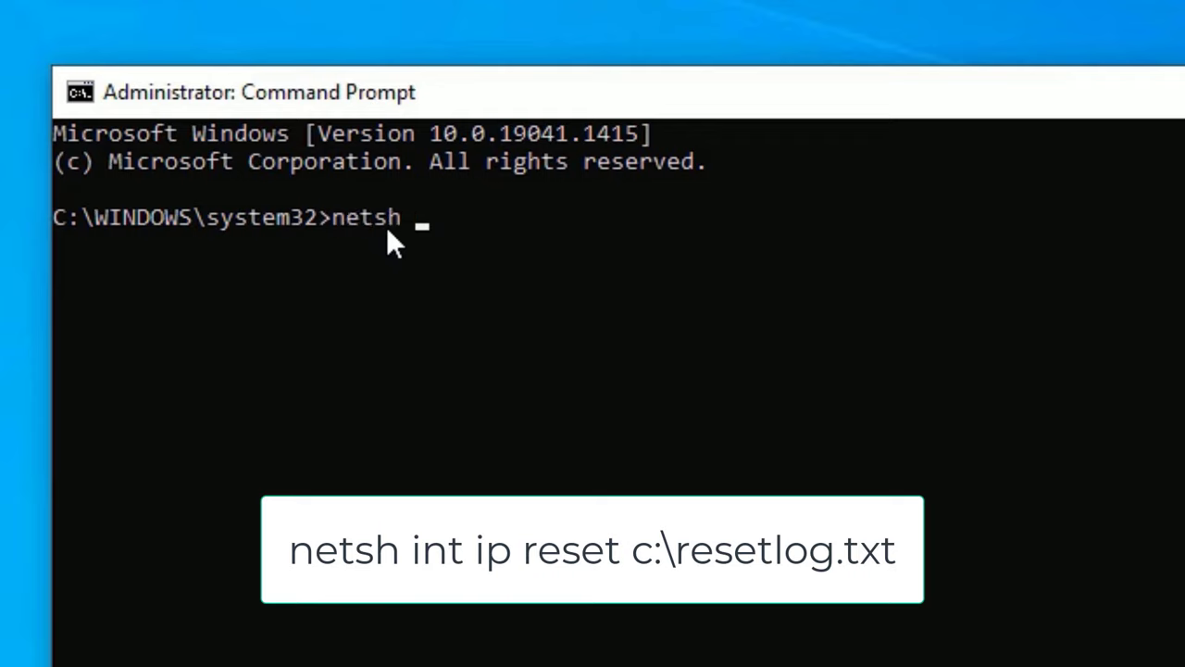
type("int i")
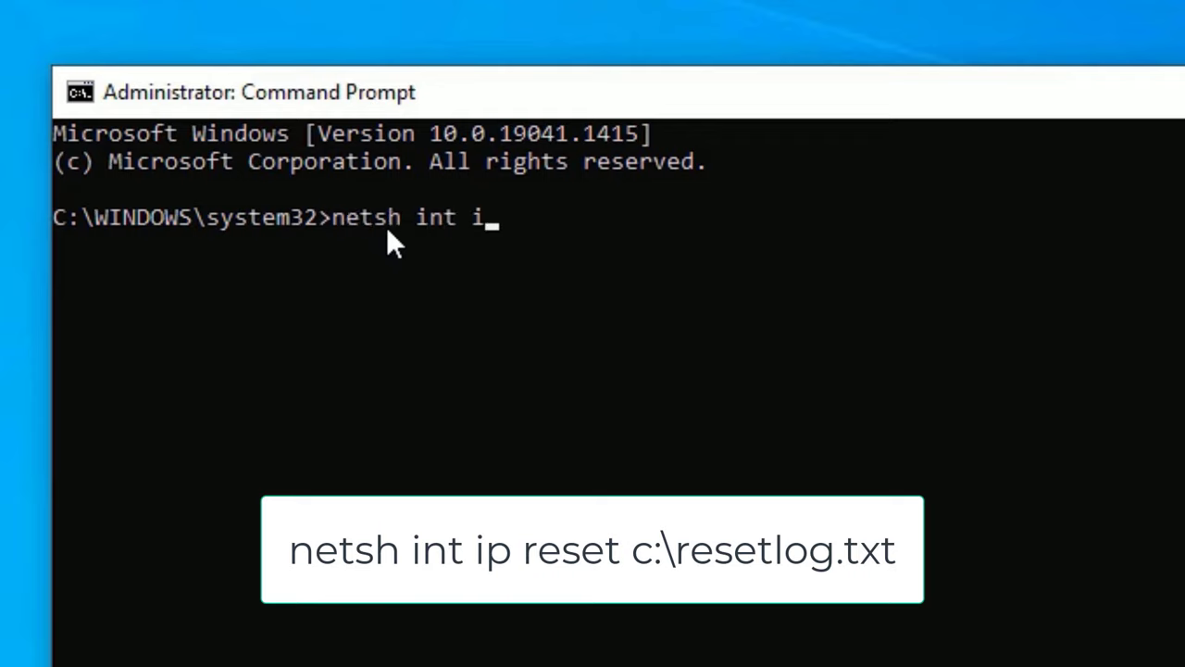
type("p reset")
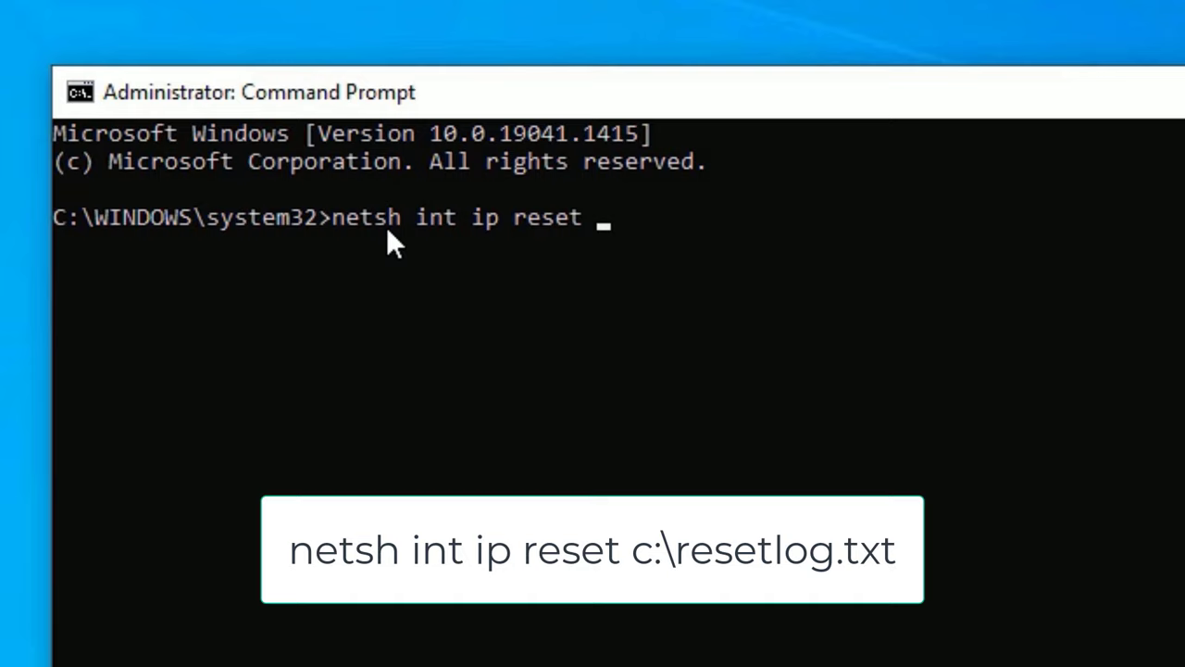
type("c:")
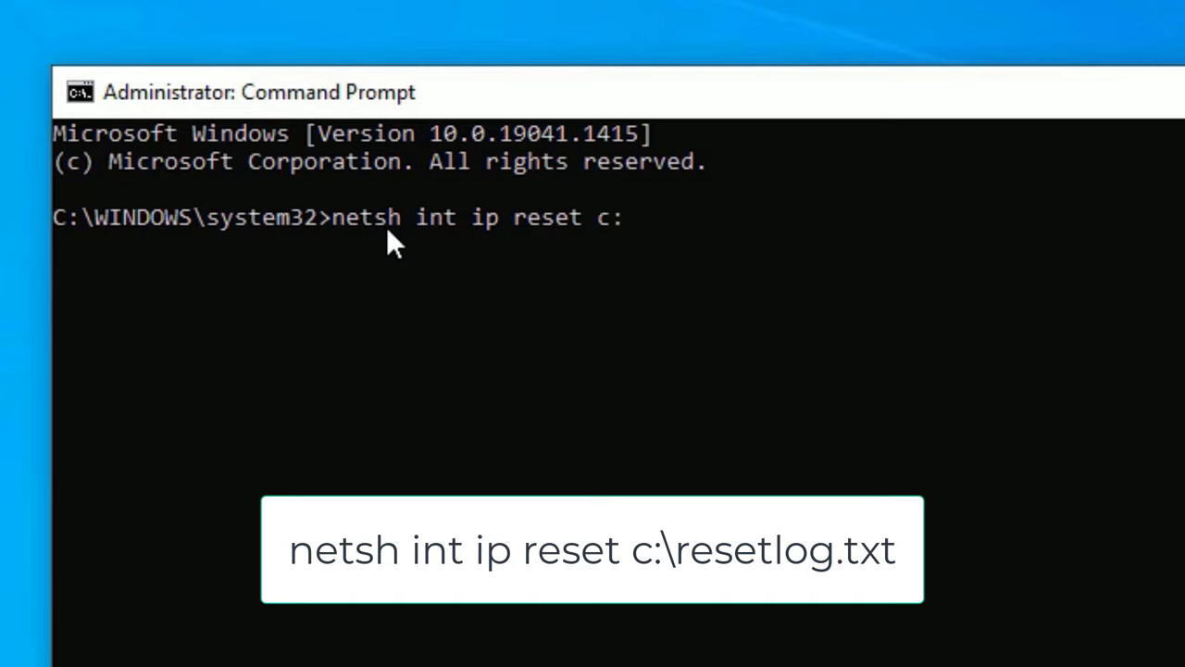
type("\\resetl")
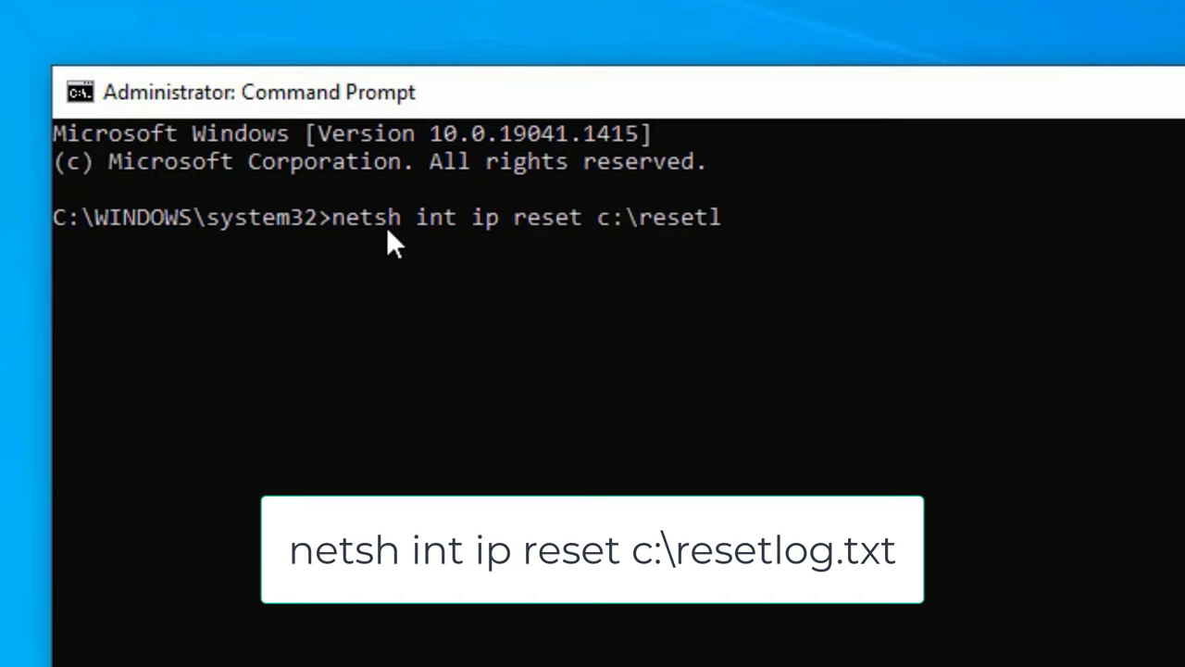
key("Return")
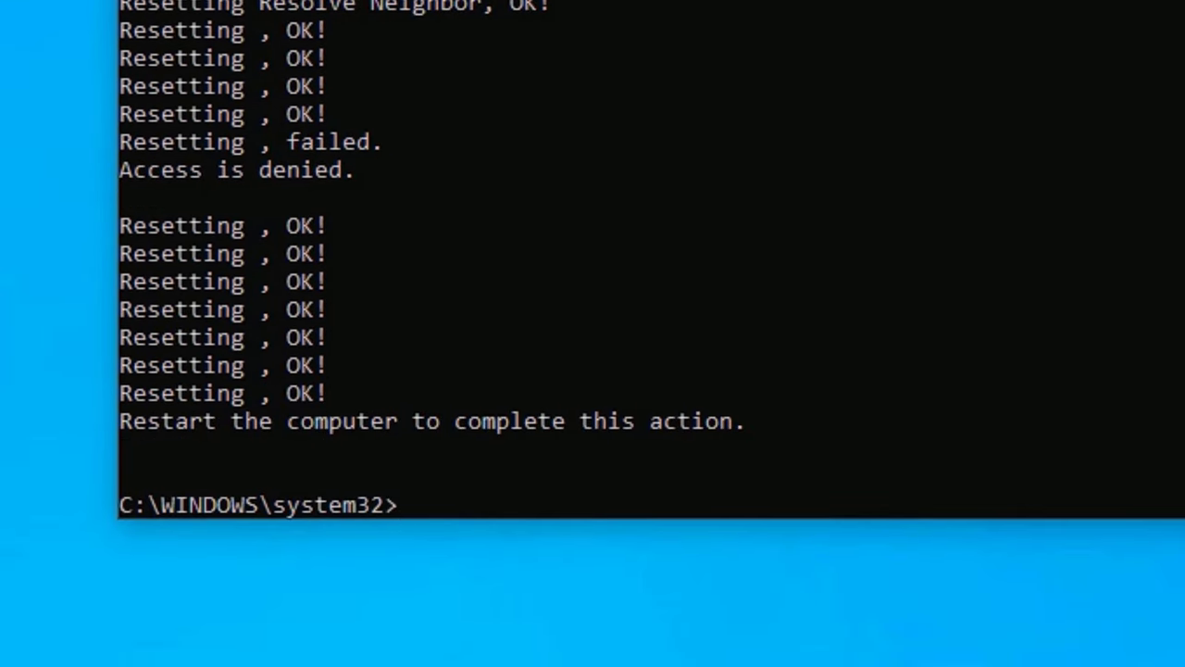
- Run 'netsh winsock reset' to reset the Winsock catalog, then begin closing the window
type("n")
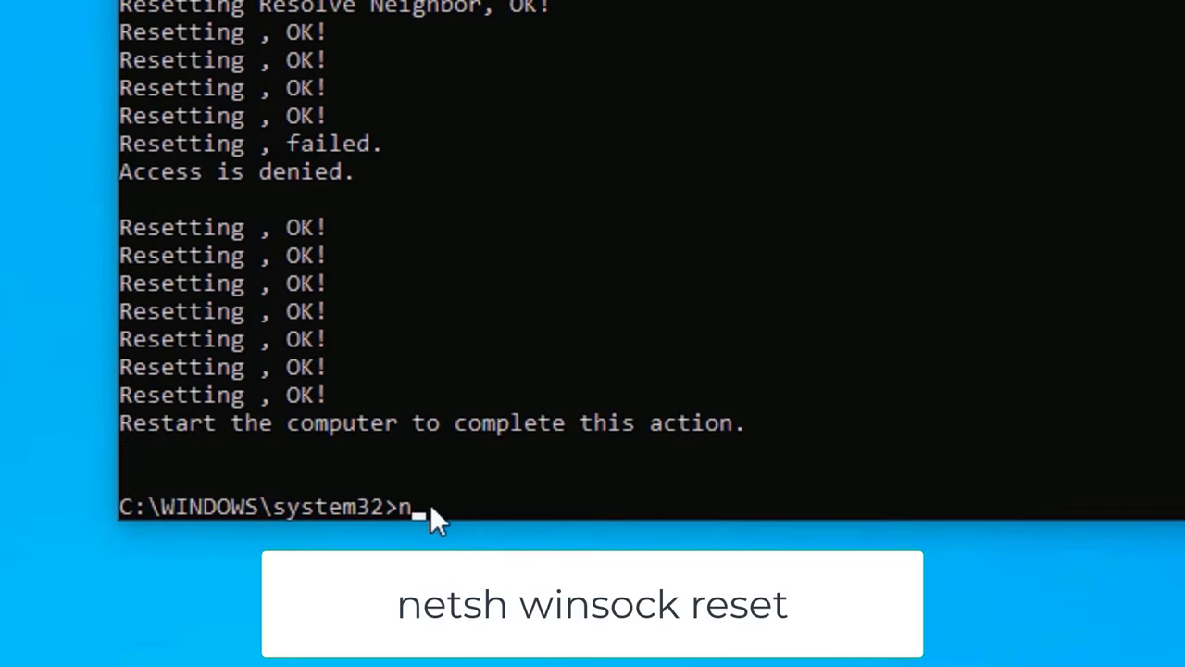
type("ets")
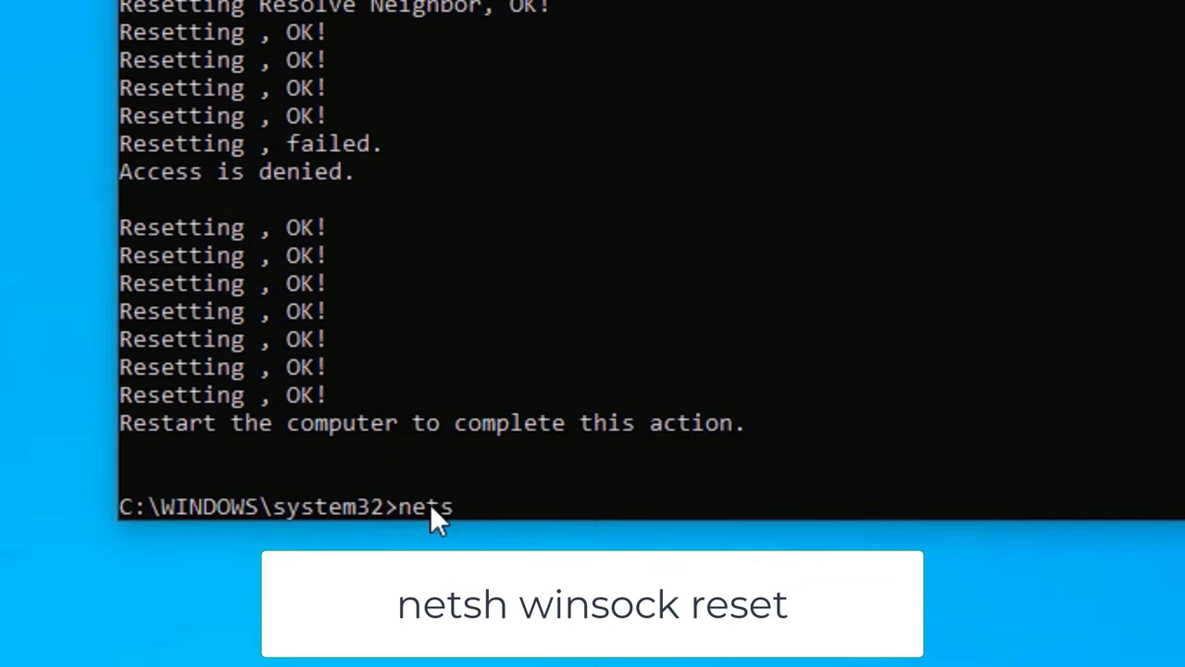
type("h winsock reset")
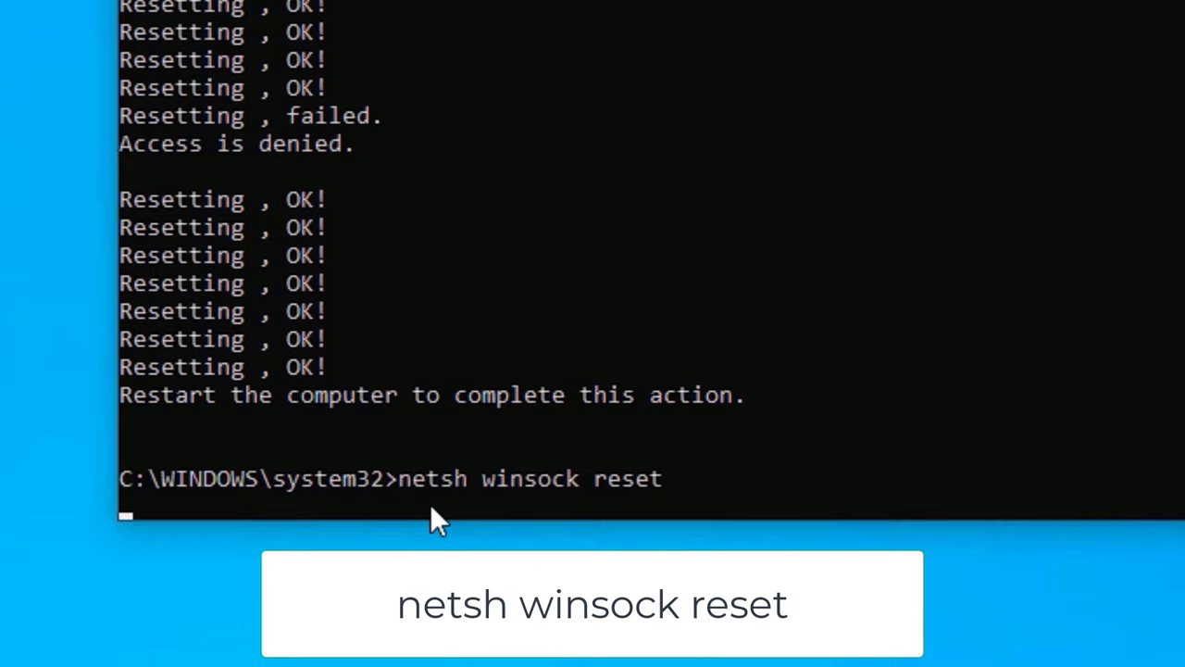
key("Return")
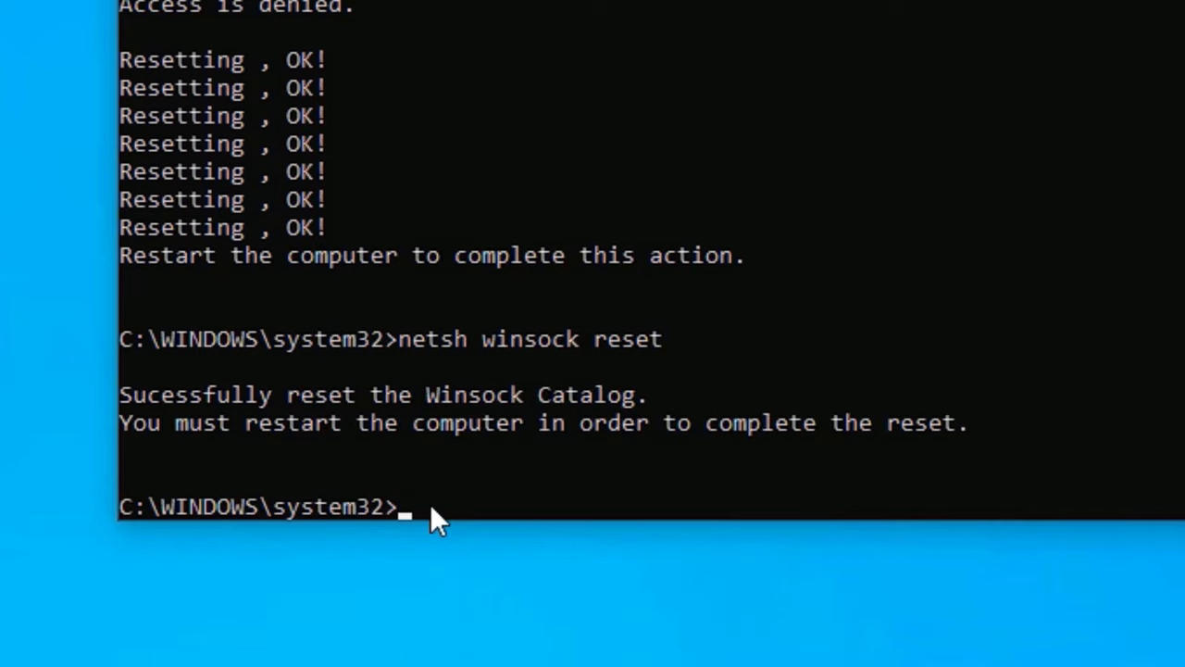
type("e")
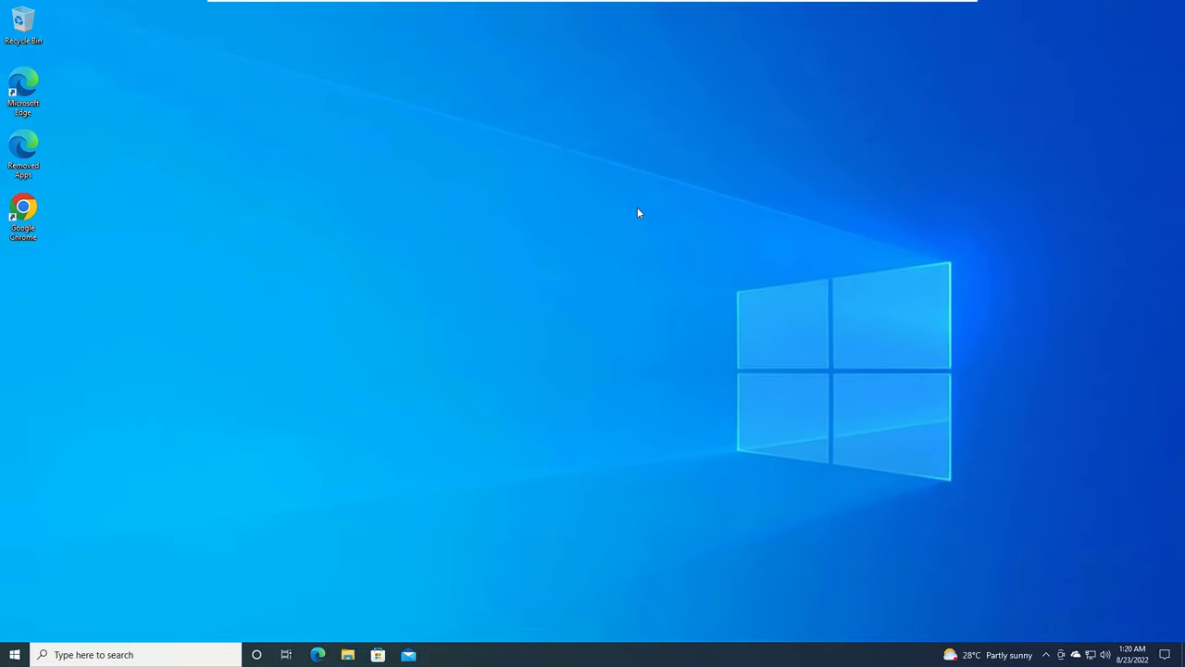
mouse_move(760, 217)
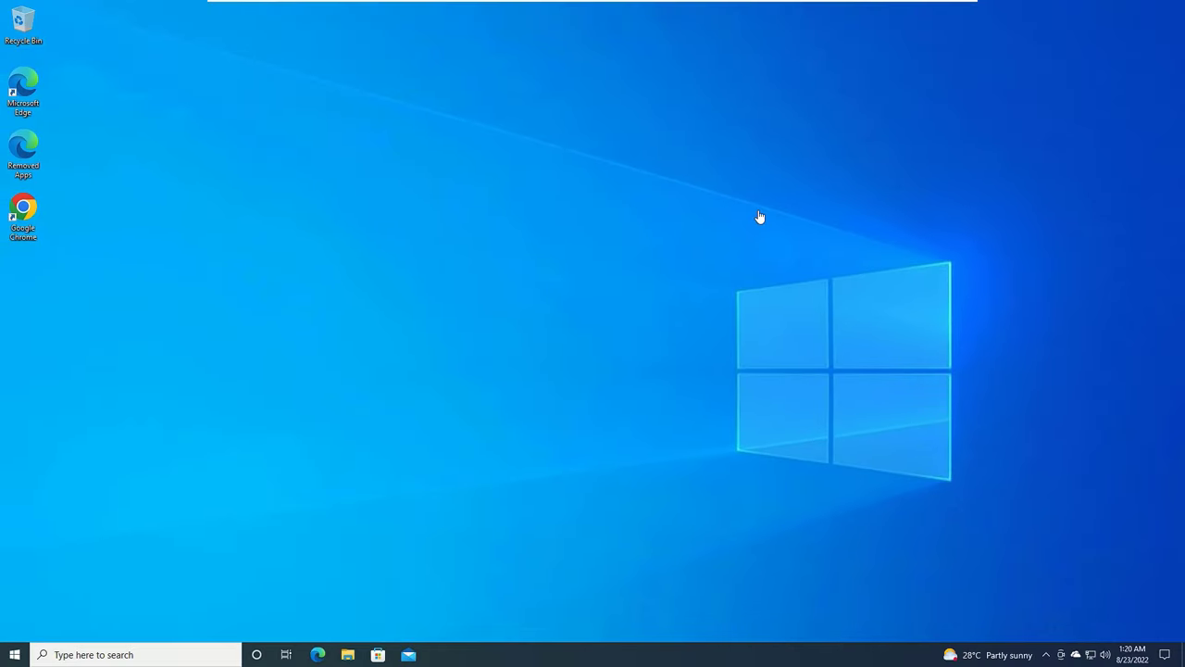
mouse_move(933, 435)
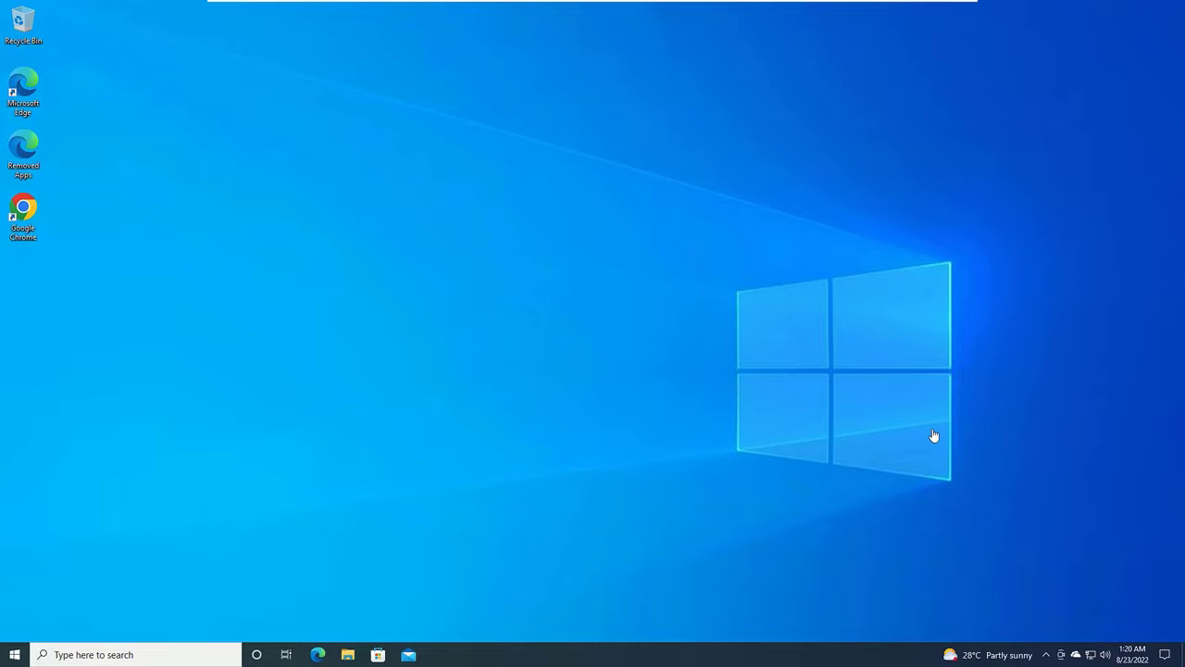